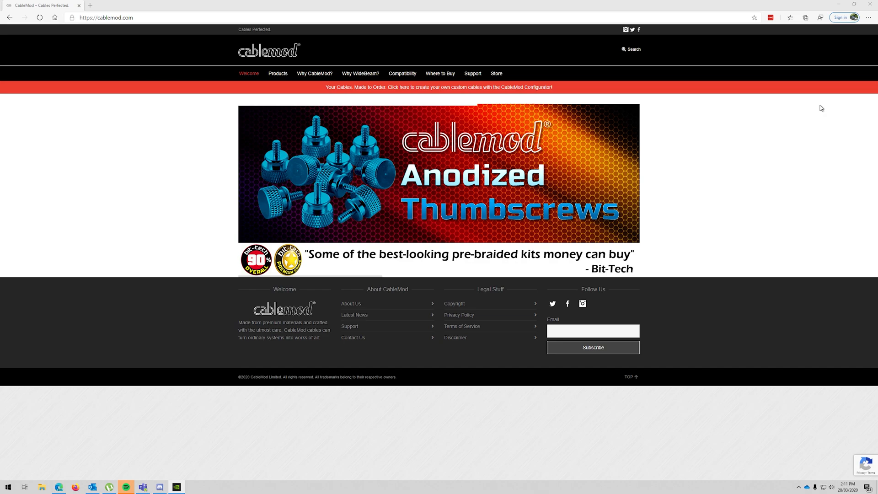
pyautogui.moveTo(709, 93)
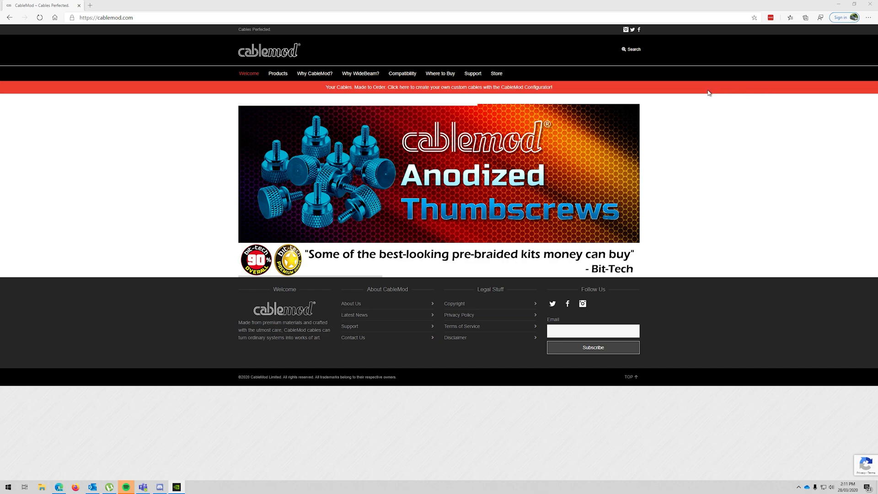
pyautogui.moveTo(158, 99)
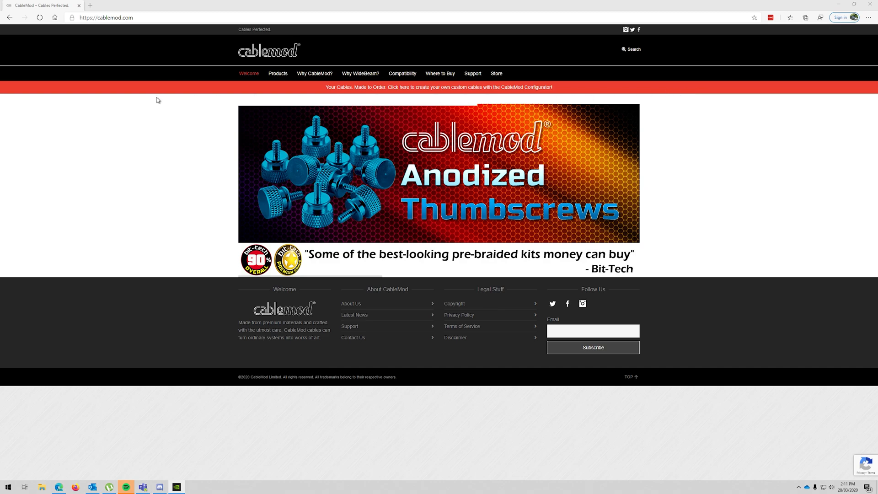
pyautogui.moveTo(286, 88)
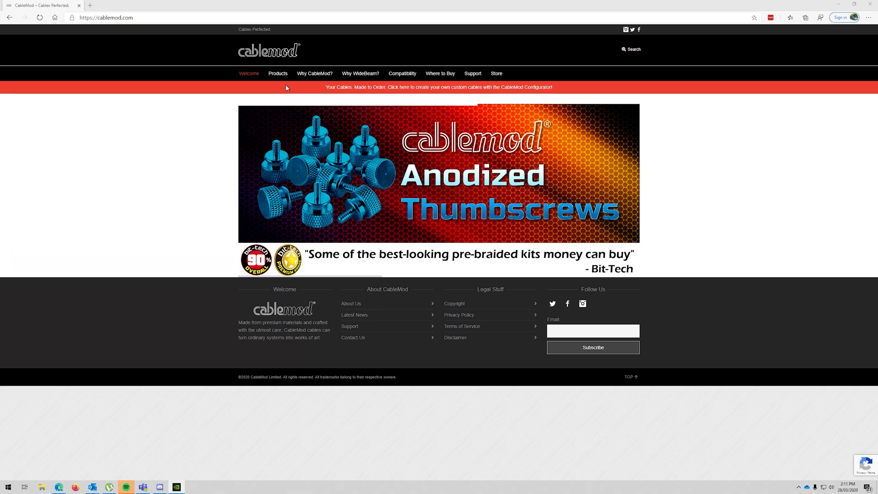
pyautogui.moveTo(281, 88)
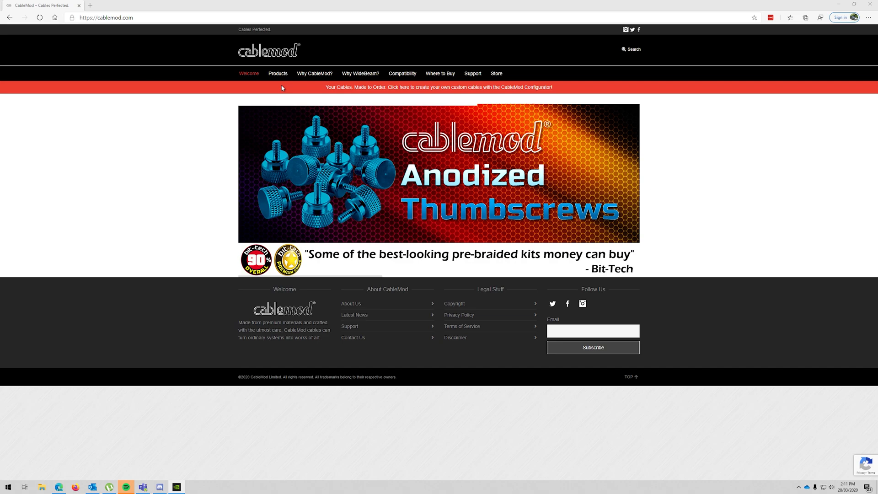
pyautogui.moveTo(374, 93)
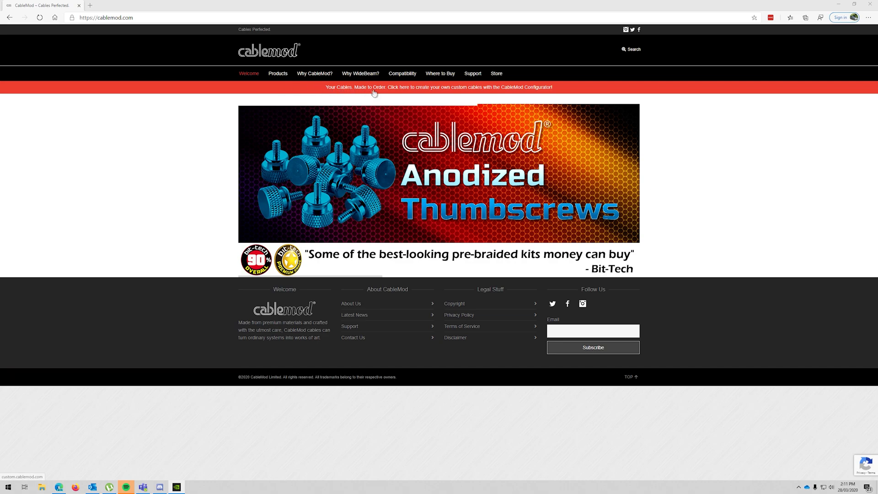
pyautogui.moveTo(462, 94)
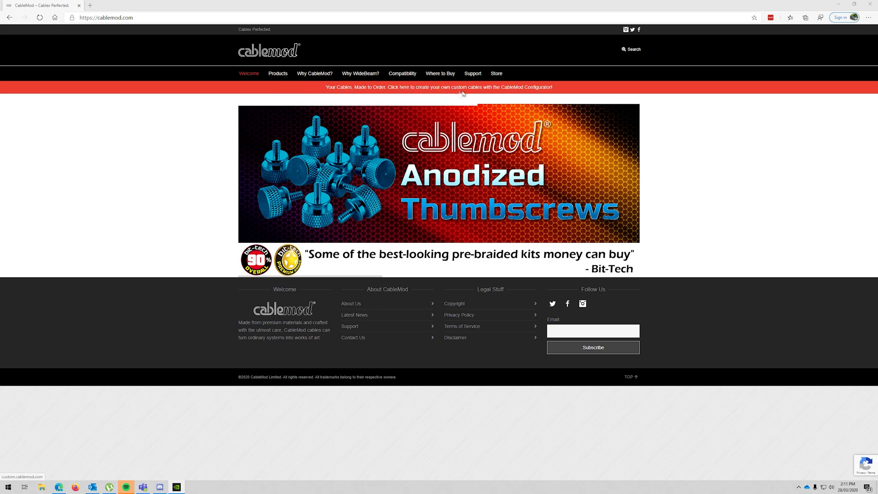
pyautogui.moveTo(515, 90)
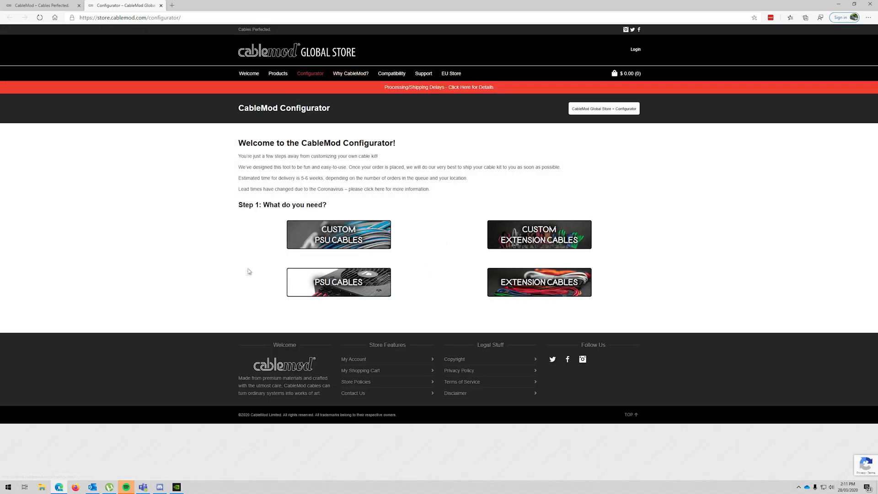
pyautogui.moveTo(339, 235)
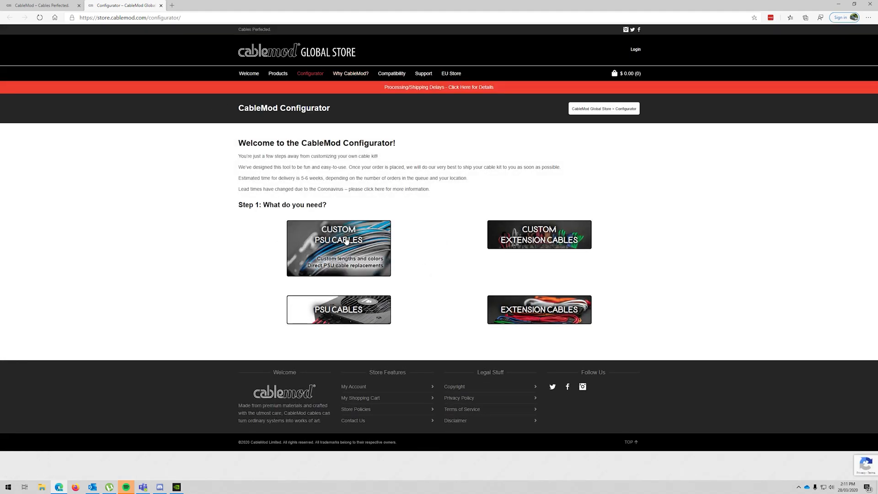
pyautogui.moveTo(538, 247)
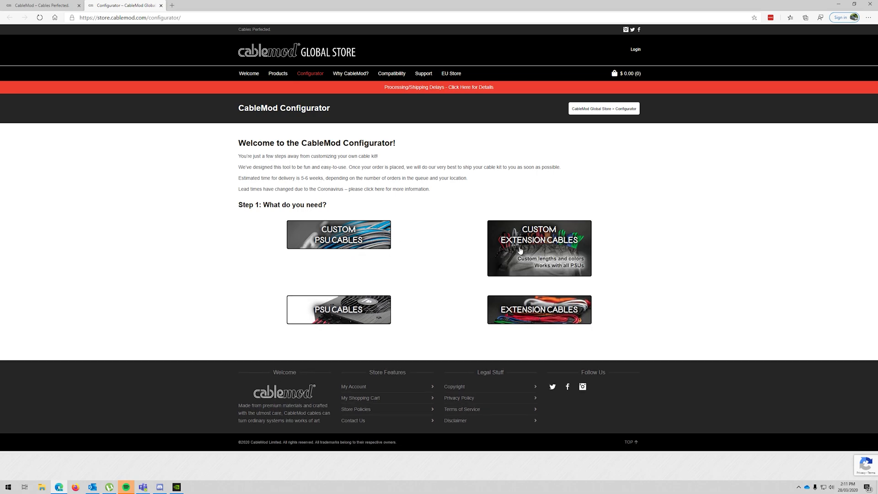
pyautogui.moveTo(339, 285)
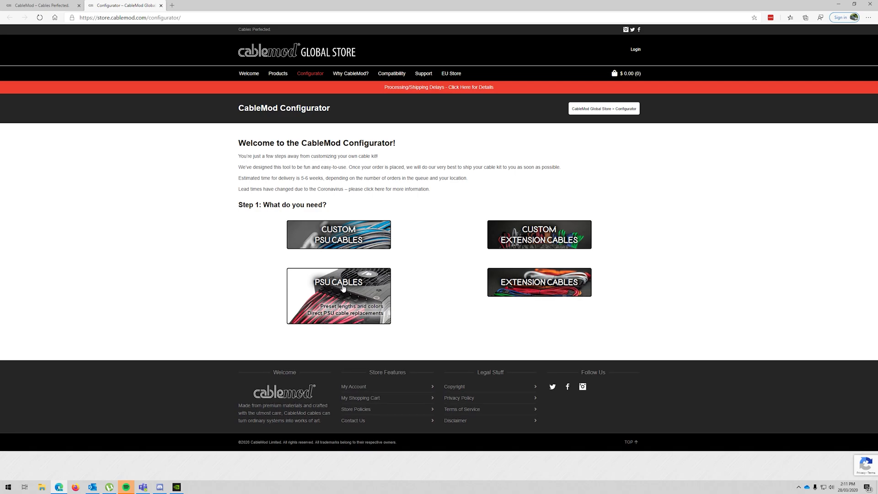
# - Choose Custom PSU Cables with ModFlex sleeving for a Corsair HX850i power supply
pyautogui.click(338, 235)
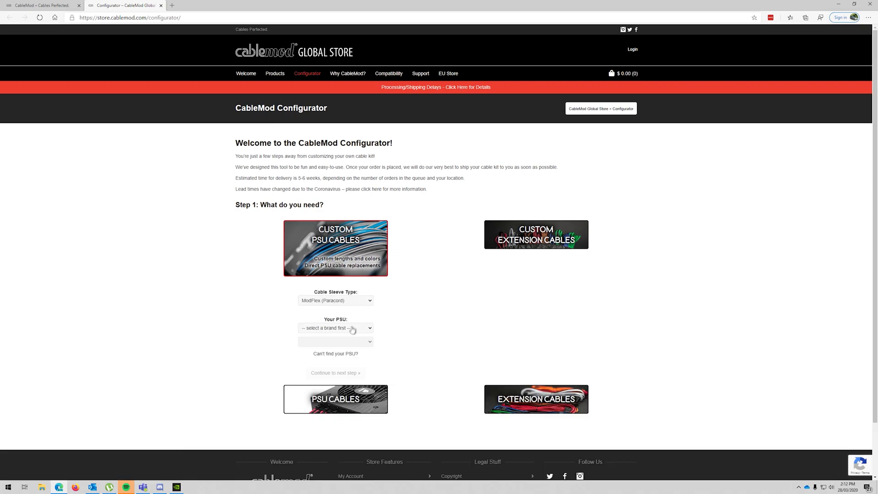
pyautogui.click(335, 327)
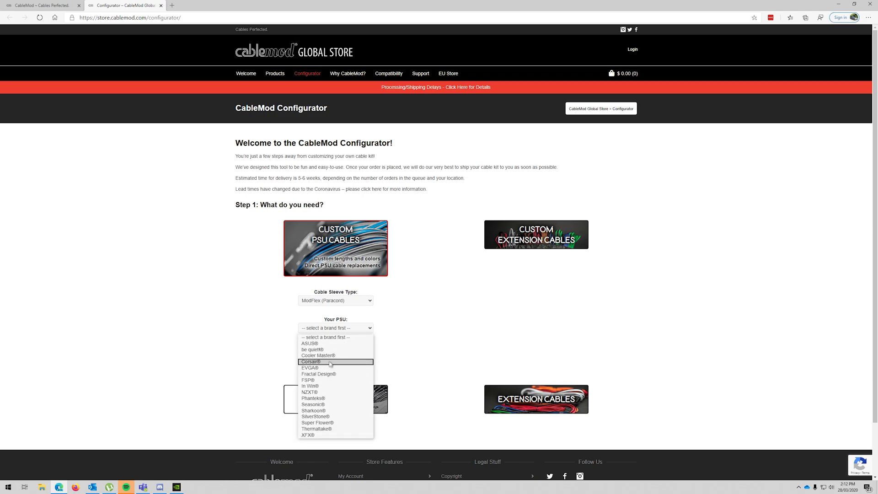
pyautogui.click(311, 361)
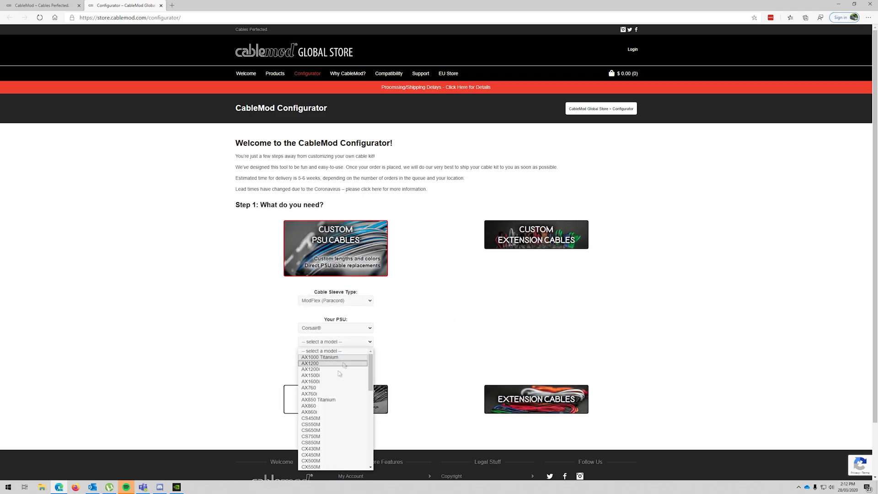
pyautogui.scroll(-3)
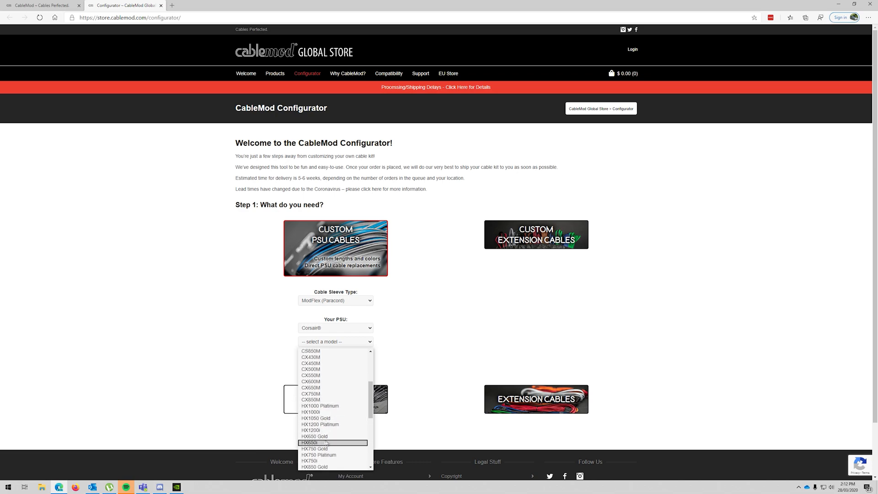
pyautogui.scroll(-3)
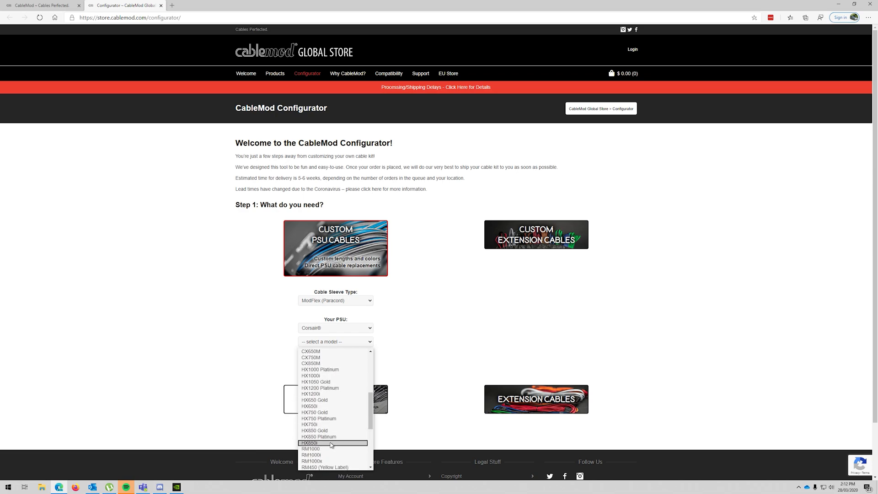
pyautogui.click(312, 443)
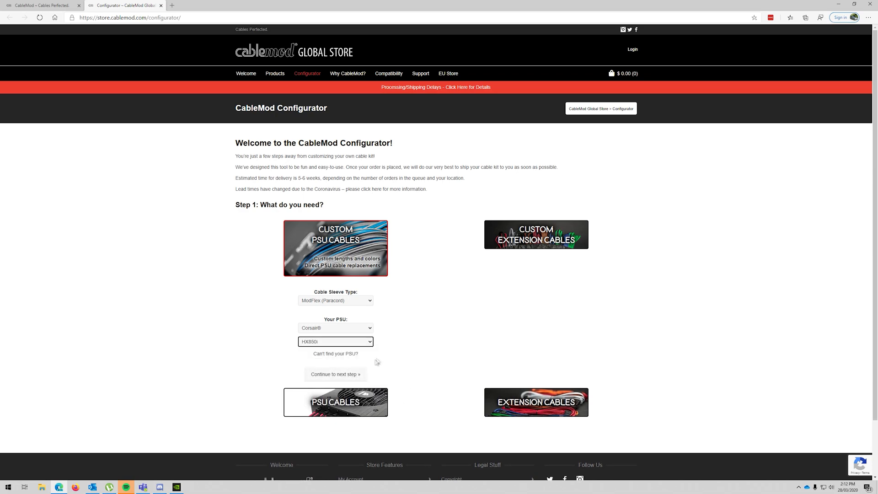
# - Advance to cable configuration and add a 24 Pin ATX cable shortened to 400 mm
pyautogui.click(336, 374)
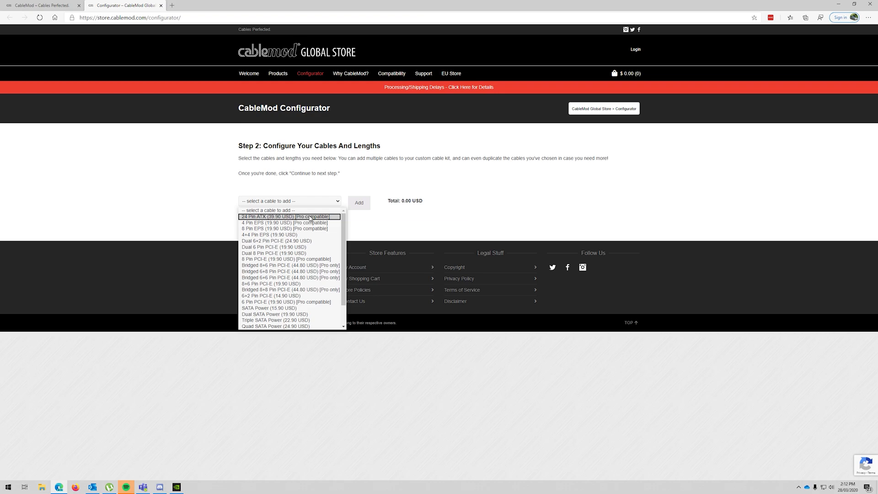
pyautogui.click(310, 217)
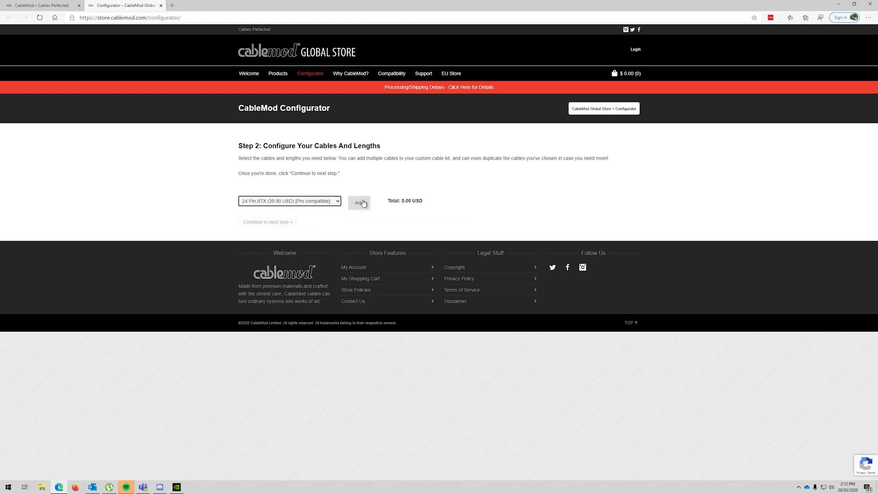
pyautogui.click(359, 202)
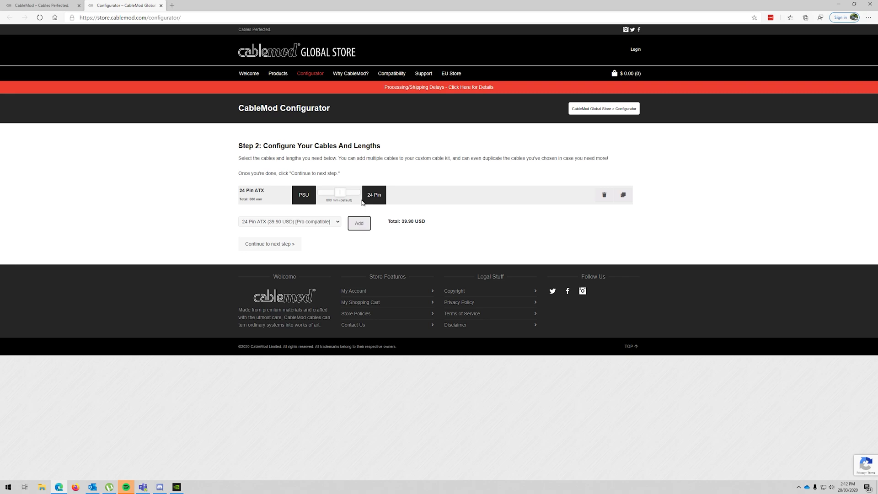
pyautogui.moveTo(350, 199)
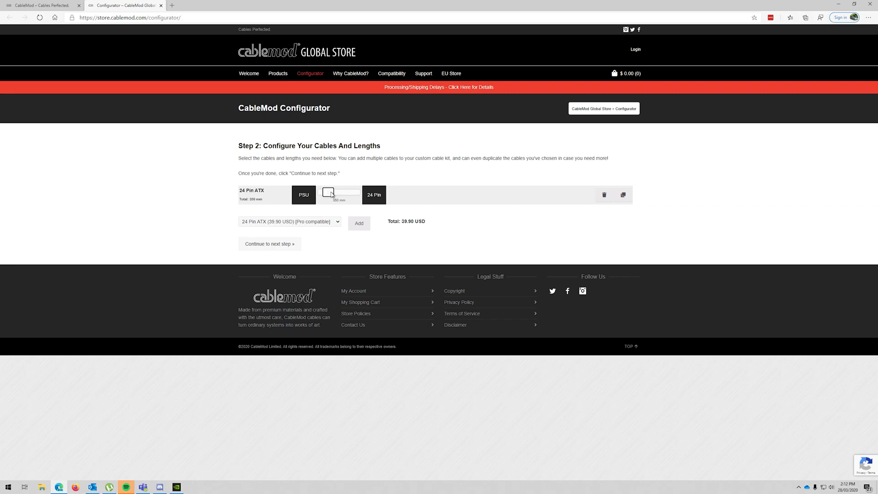
pyautogui.moveTo(329, 192); pyautogui.dragTo(334, 192)
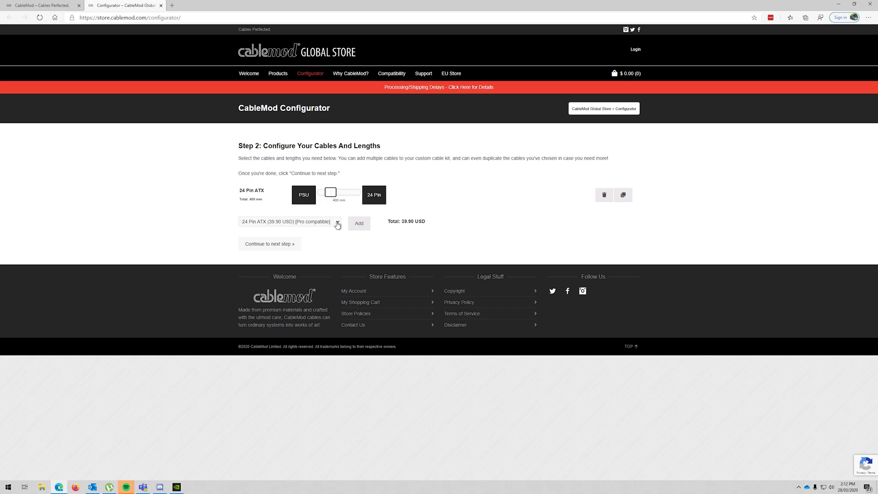
# - Add an 8 Pin EPS cable at 350 mm to the kit
pyautogui.click(336, 222)
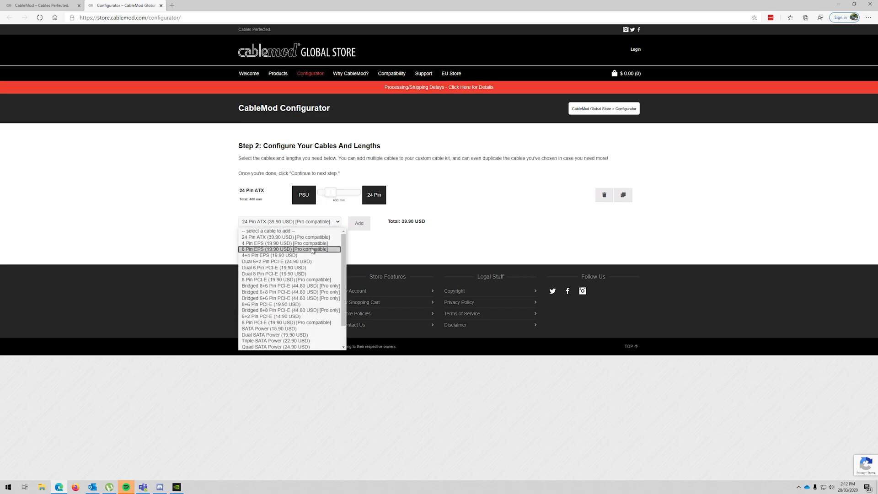
pyautogui.click(285, 249)
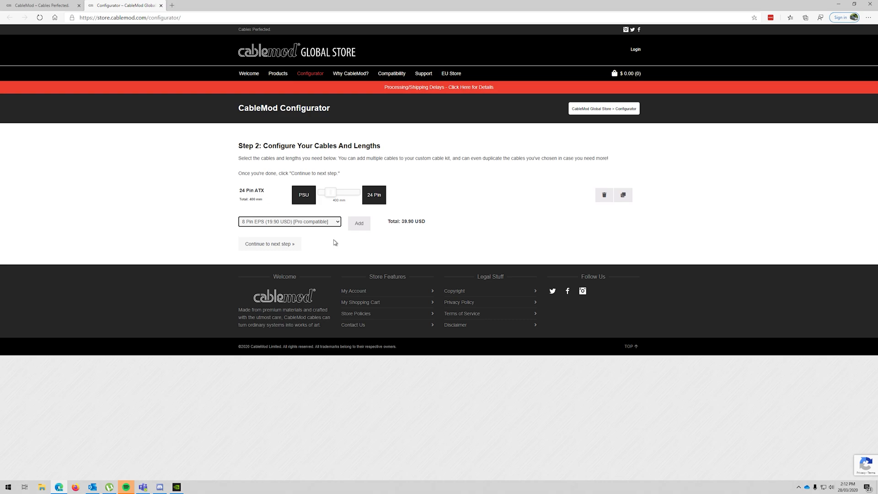
pyautogui.moveTo(359, 222)
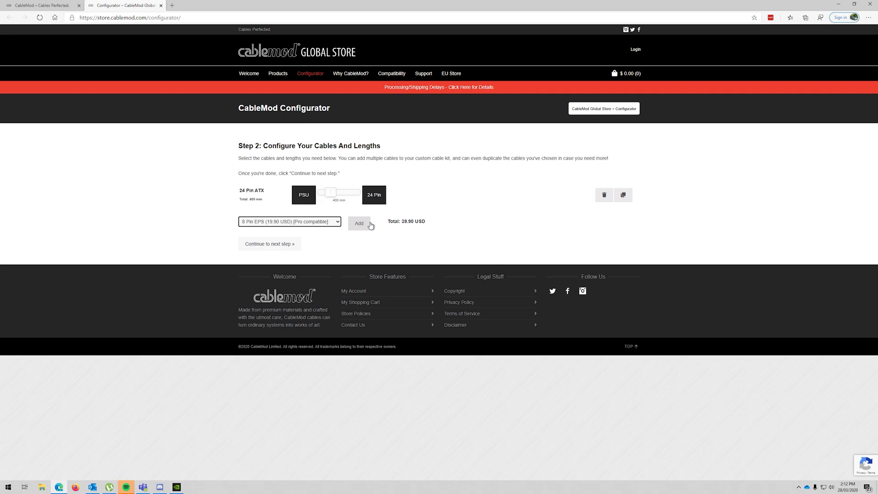
pyautogui.click(359, 224)
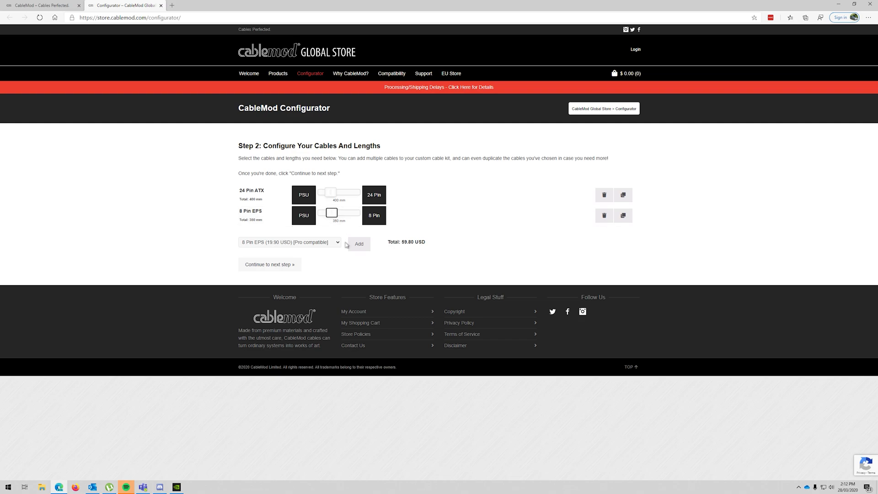
pyautogui.click(287, 242)
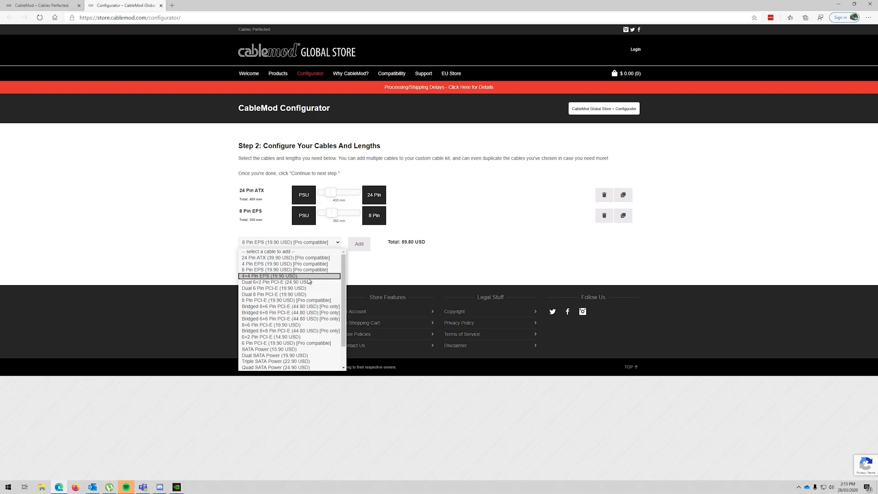
pyautogui.moveTo(290, 307)
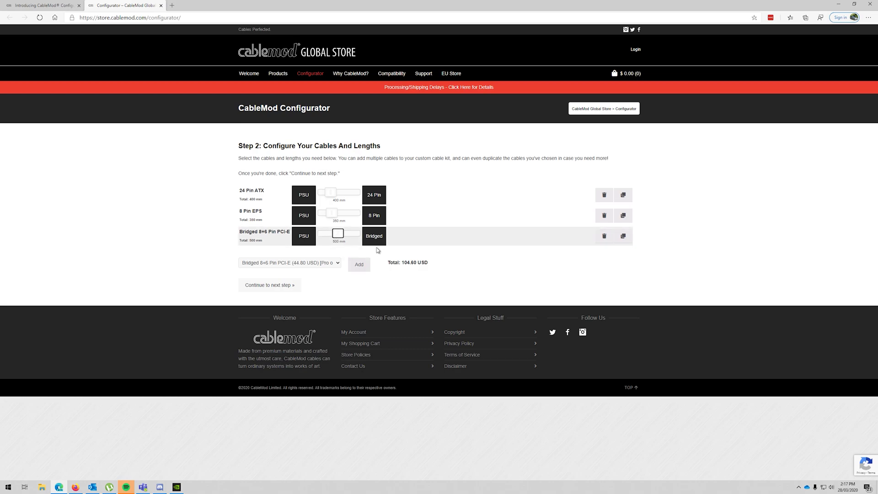
pyautogui.moveTo(262, 240)
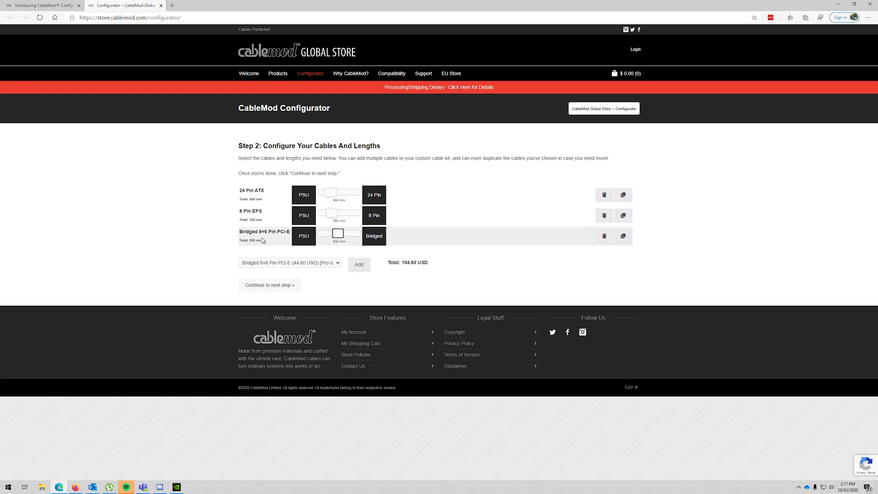
pyautogui.moveTo(267, 242)
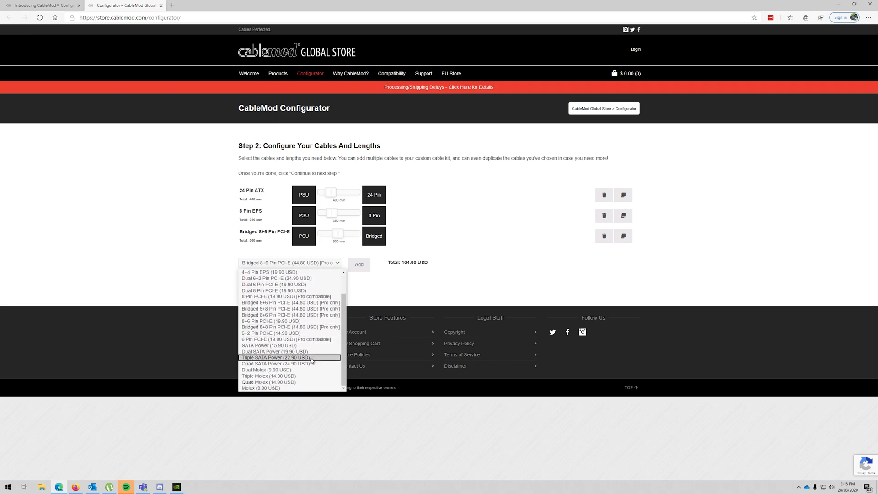
pyautogui.moveTo(291, 389)
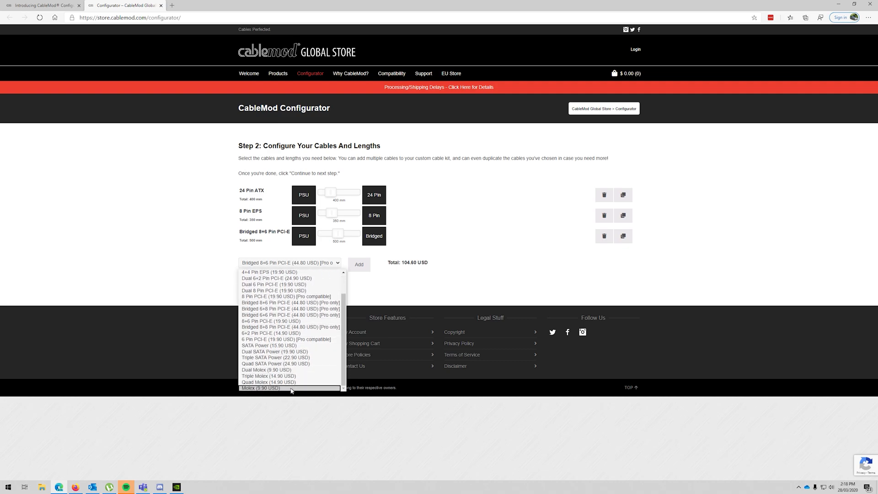
# - Add Molex, SATA Power and Dual SATA Power cables to the kit
pyautogui.click(260, 389)
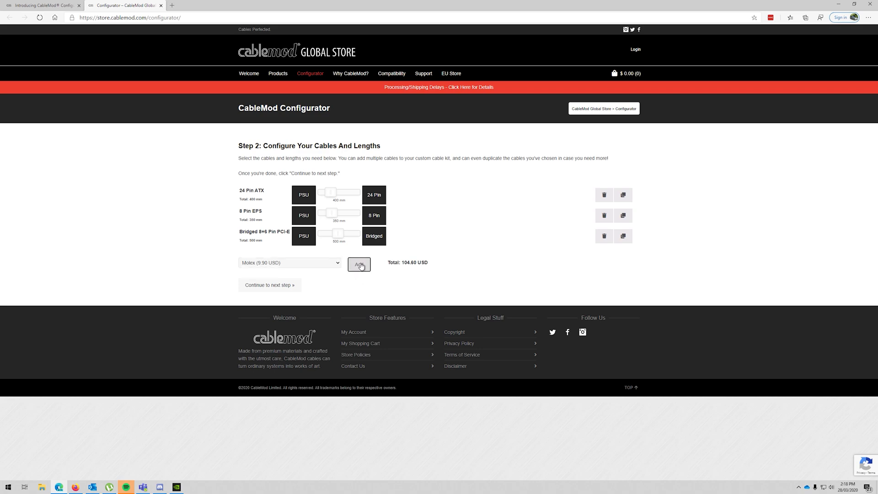
pyautogui.click(359, 264)
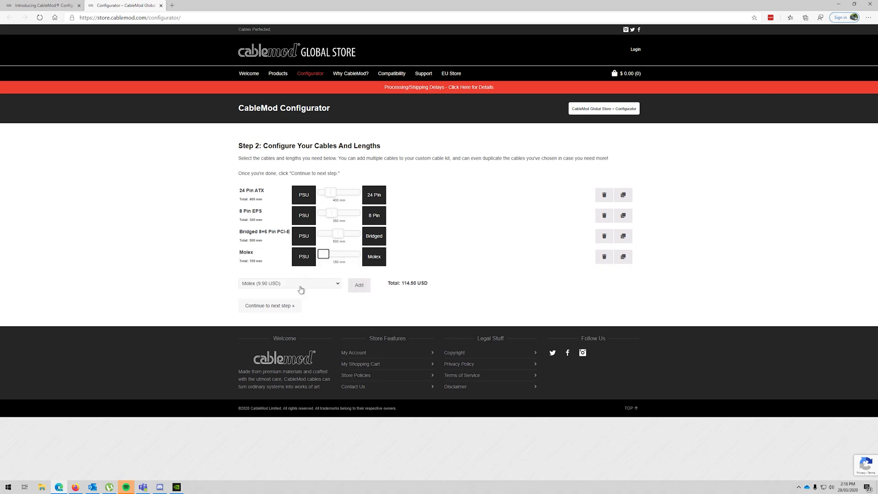
pyautogui.moveTo(327, 286)
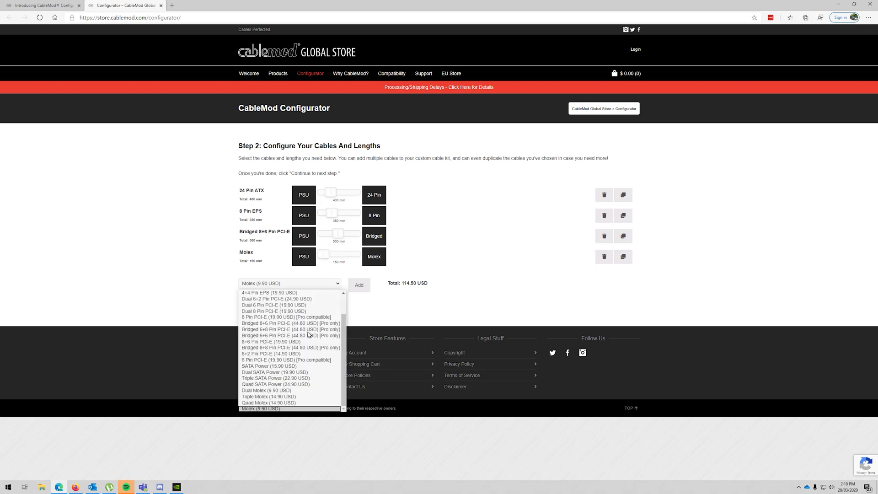
pyautogui.click(269, 365)
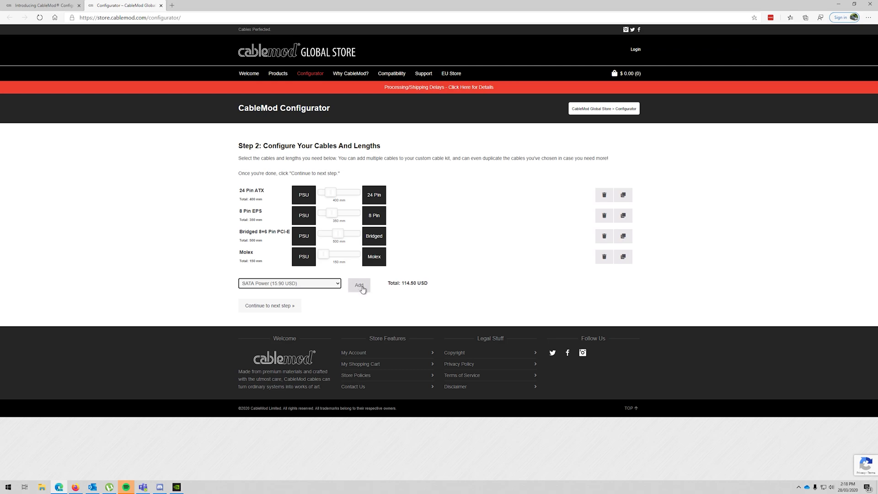
pyautogui.click(359, 286)
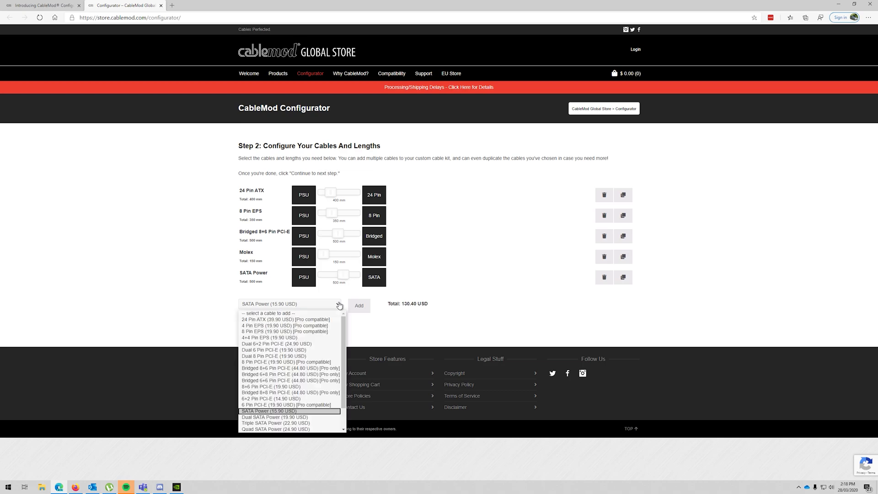
pyautogui.moveTo(275, 417)
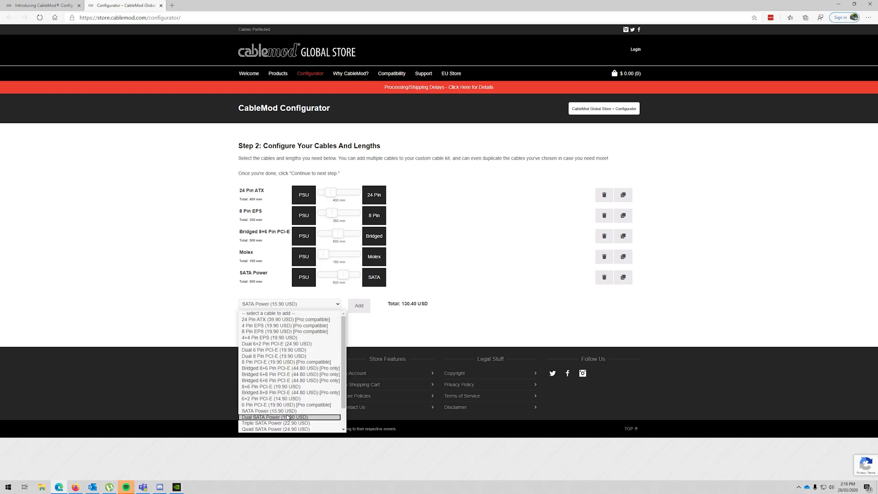
pyautogui.click(274, 417)
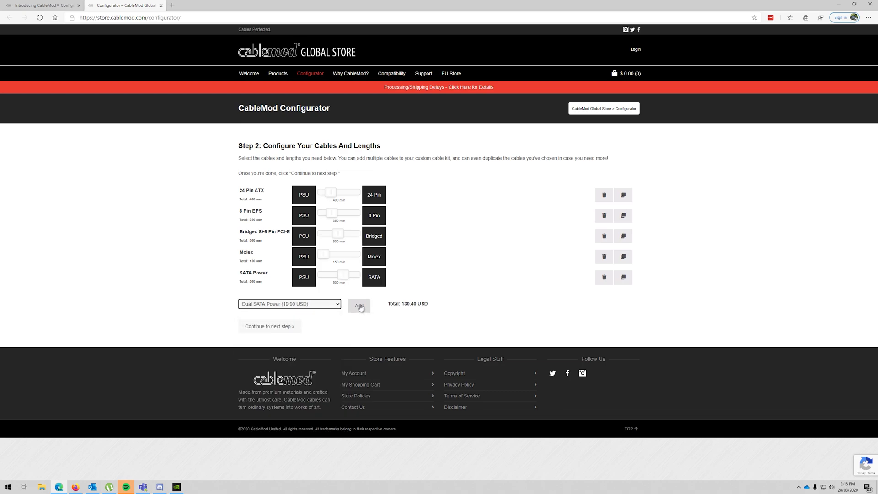
pyautogui.click(359, 305)
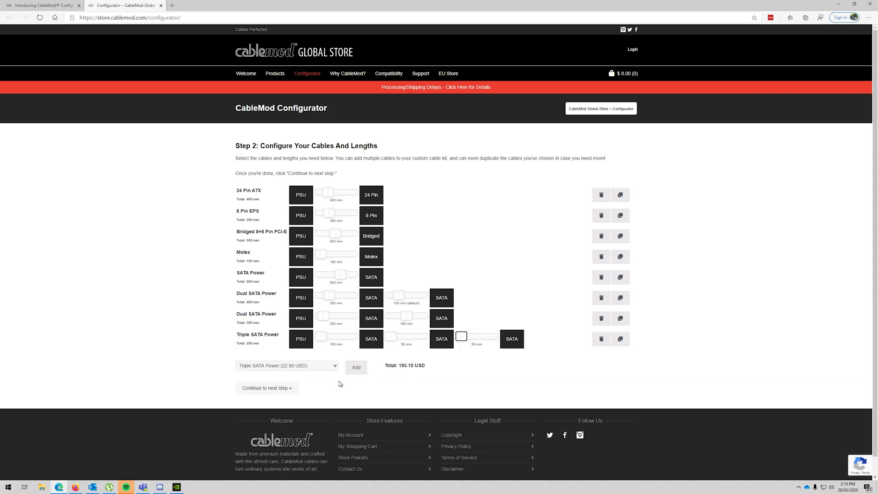
pyautogui.moveTo(576, 399)
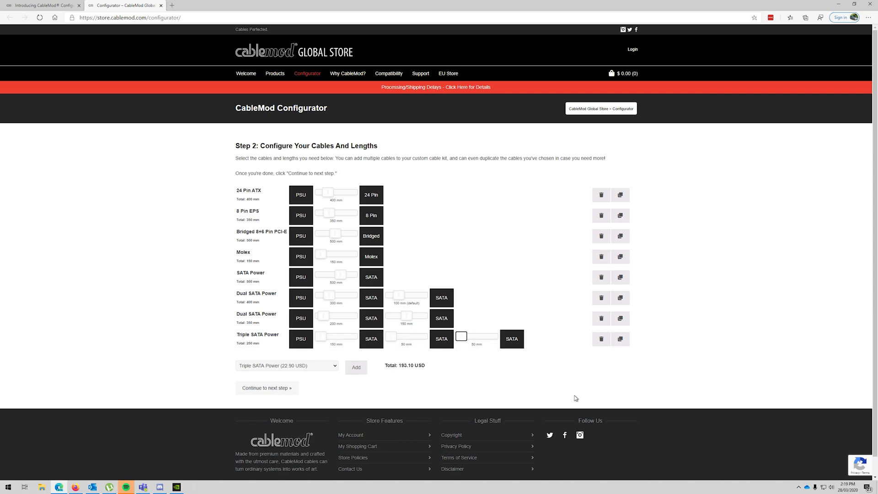
pyautogui.moveTo(431, 344)
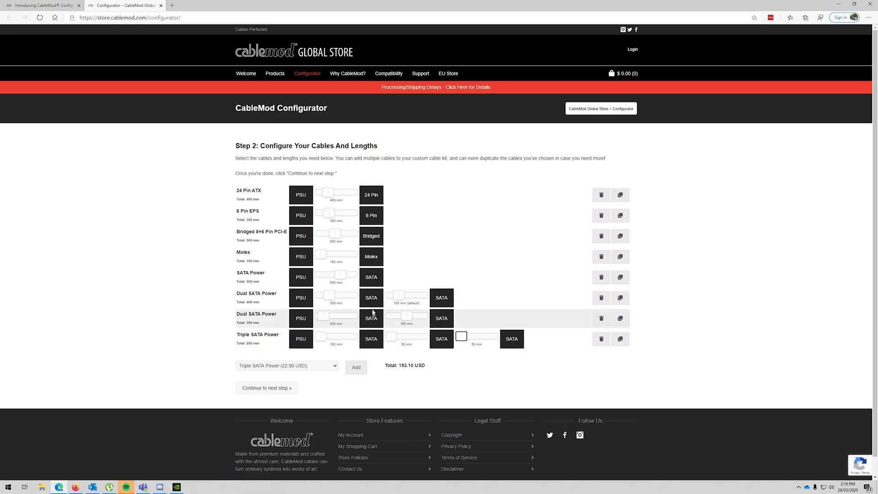
pyautogui.moveTo(375, 228)
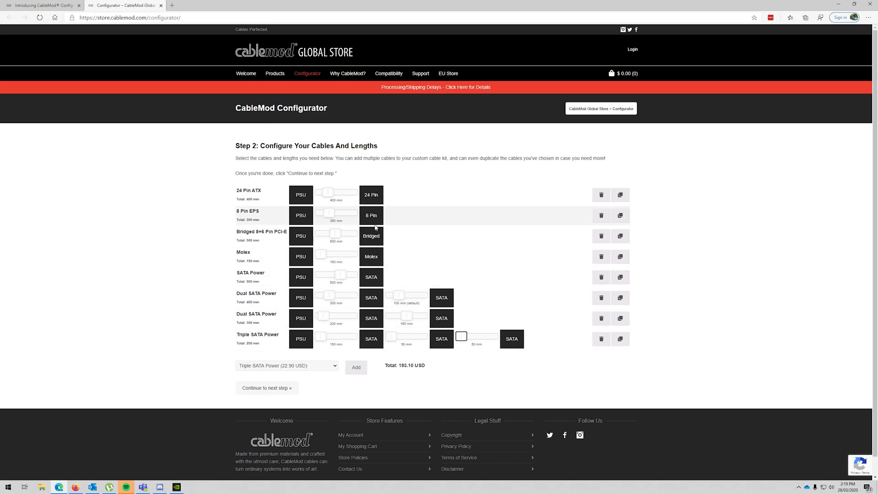
pyautogui.moveTo(379, 194)
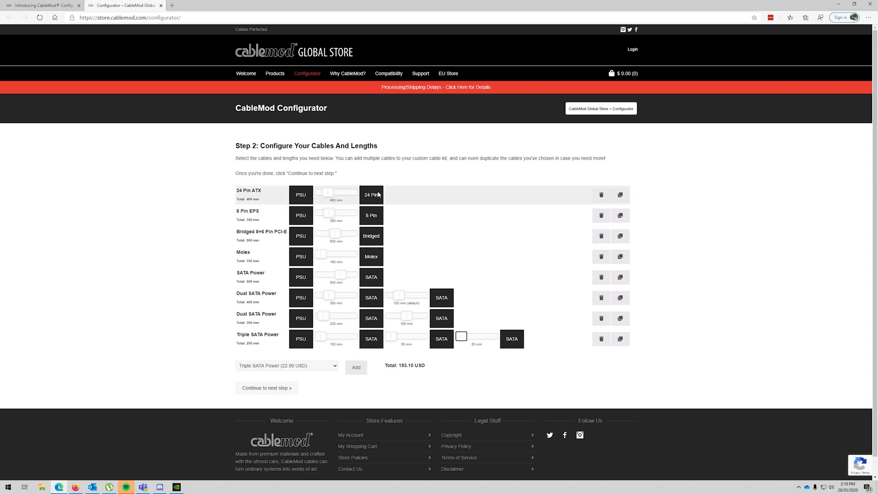
pyautogui.moveTo(267, 387)
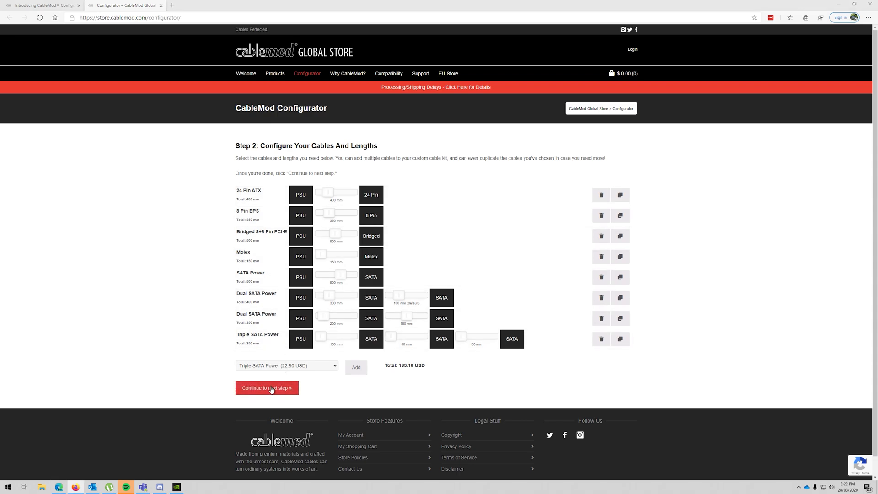
pyautogui.click(266, 388)
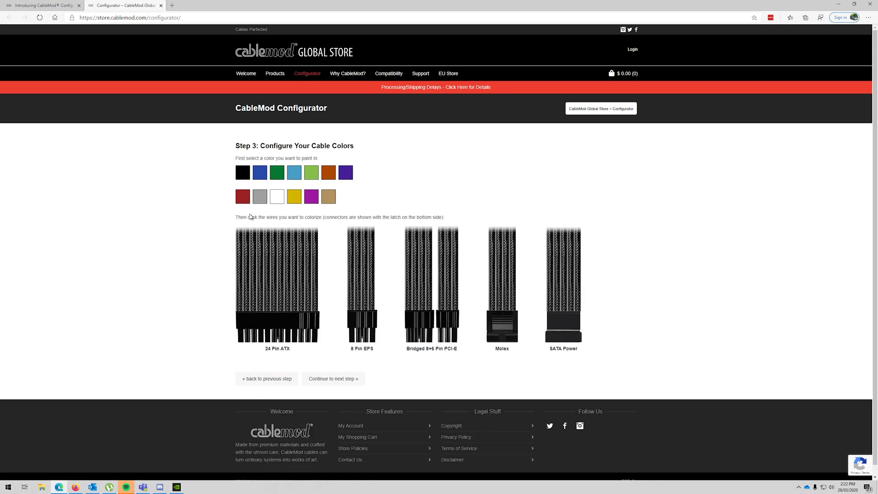
pyautogui.moveTo(260, 222)
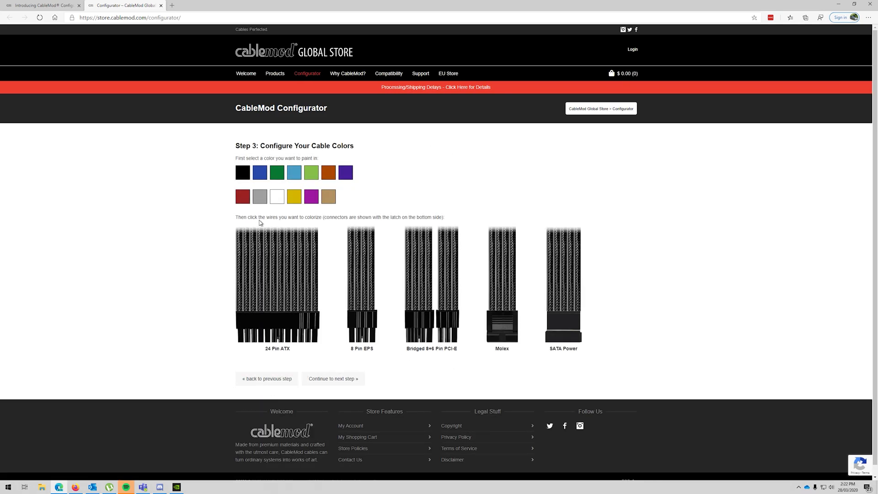
pyautogui.moveTo(372, 224)
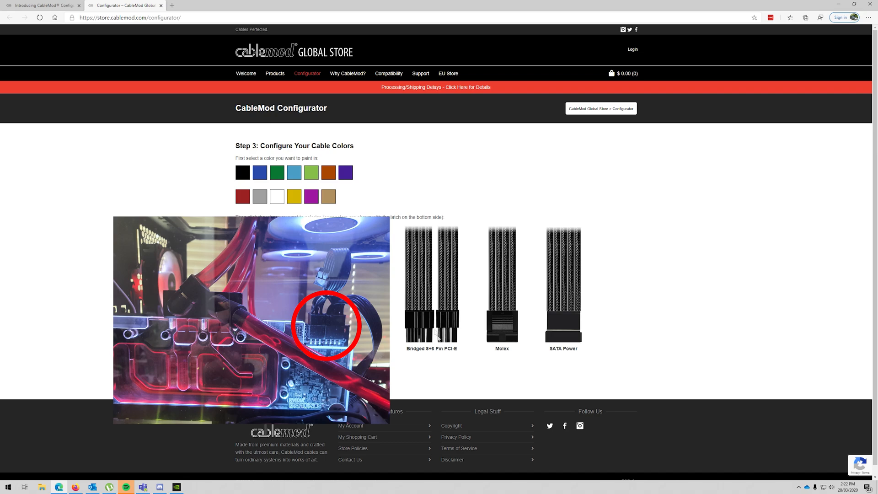
pyautogui.click(9, 17)
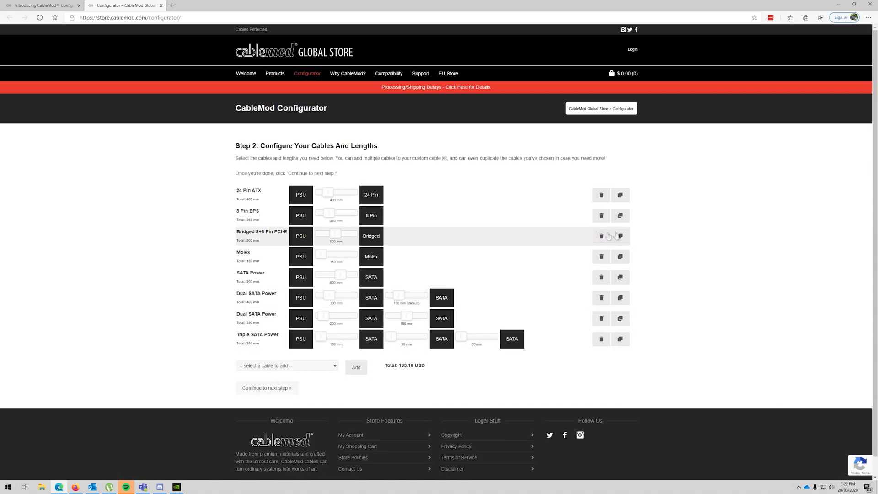
# - Swap the Bridged 8+6 Pin PCI-E cable for a 500 mm Bridged 6+8 Pin PCI-E cable
pyautogui.click(601, 236)
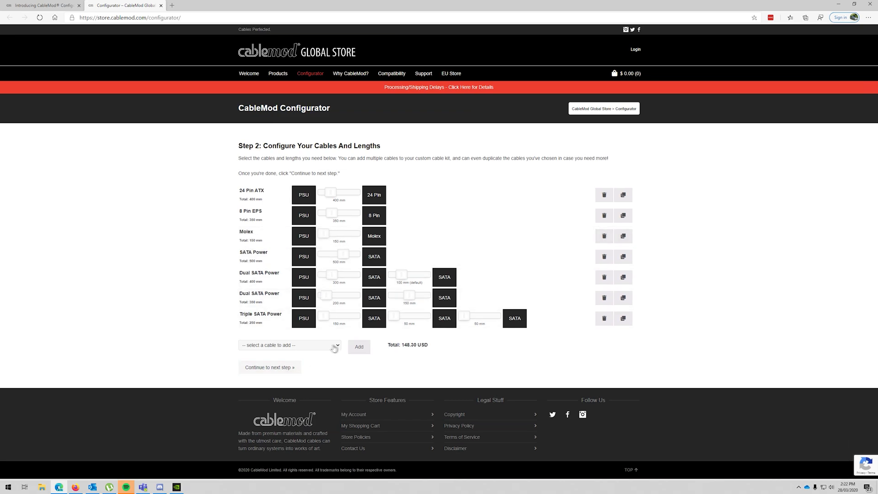
pyautogui.click(290, 345)
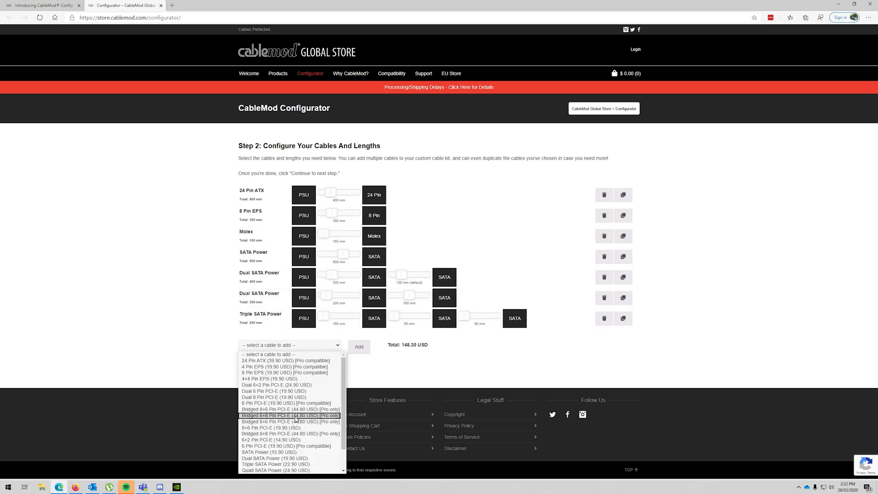
pyautogui.click(289, 415)
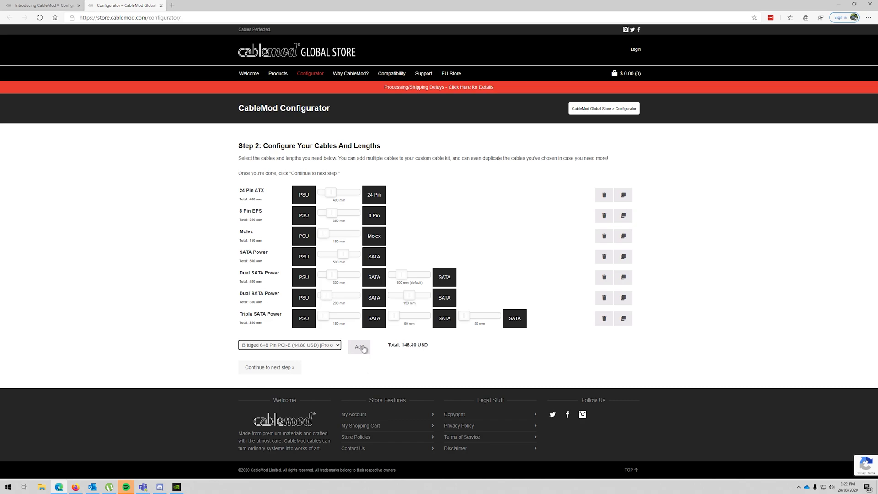
pyautogui.click(359, 347)
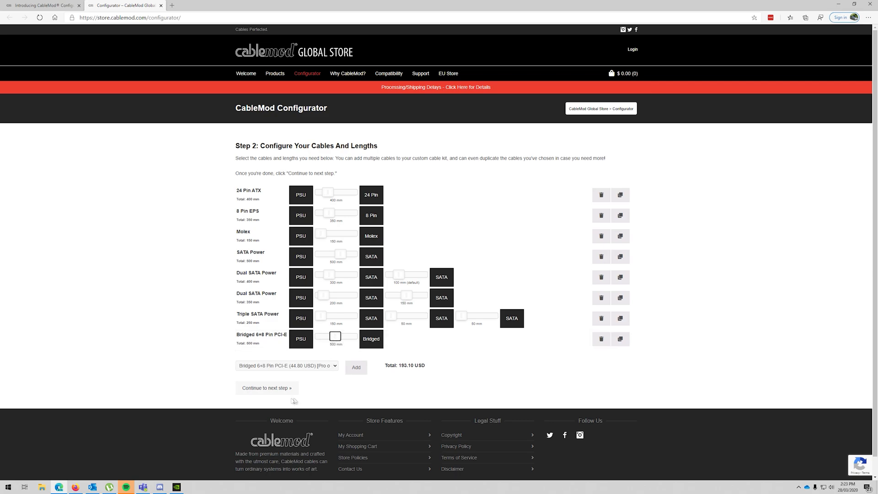
# - Advance to Step 3 showing the five cable types ready for colouring
pyautogui.click(267, 387)
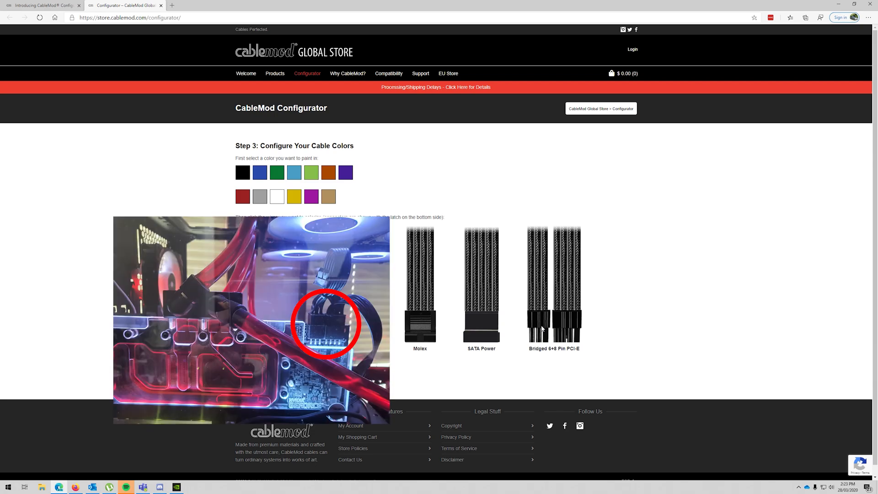
pyautogui.moveTo(554, 327)
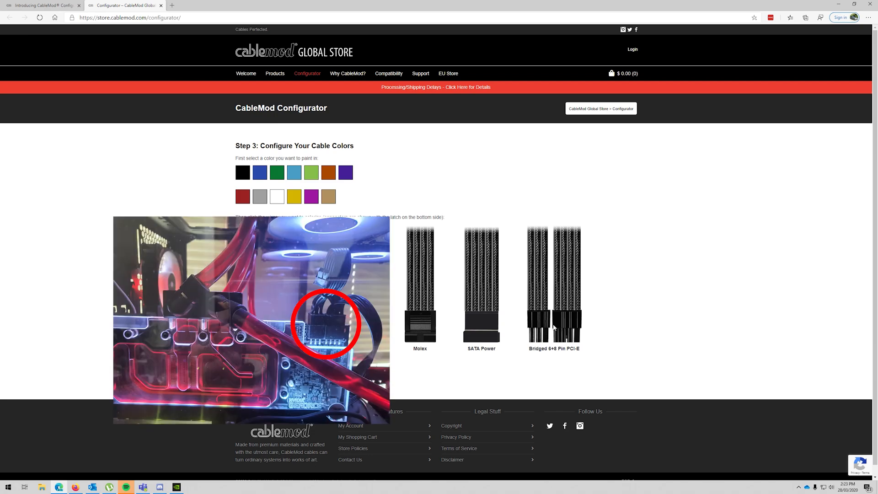
pyautogui.moveTo(567, 319)
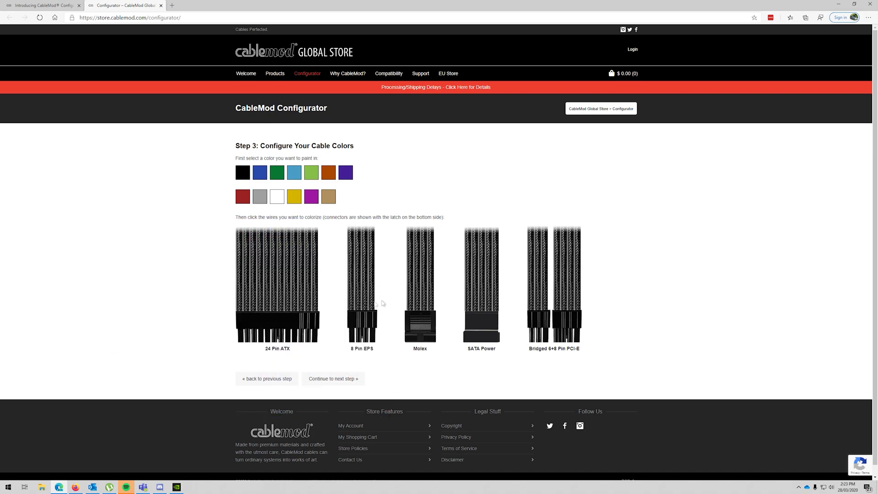
pyautogui.click(243, 197)
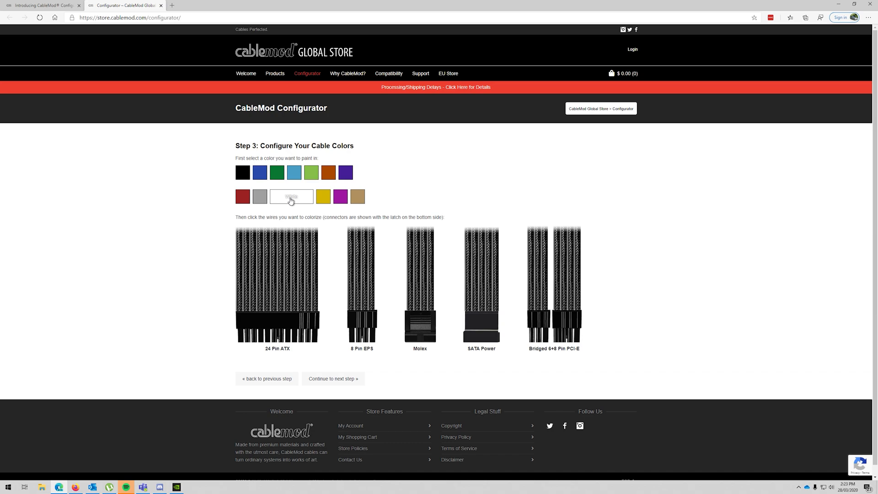
pyautogui.click(292, 197)
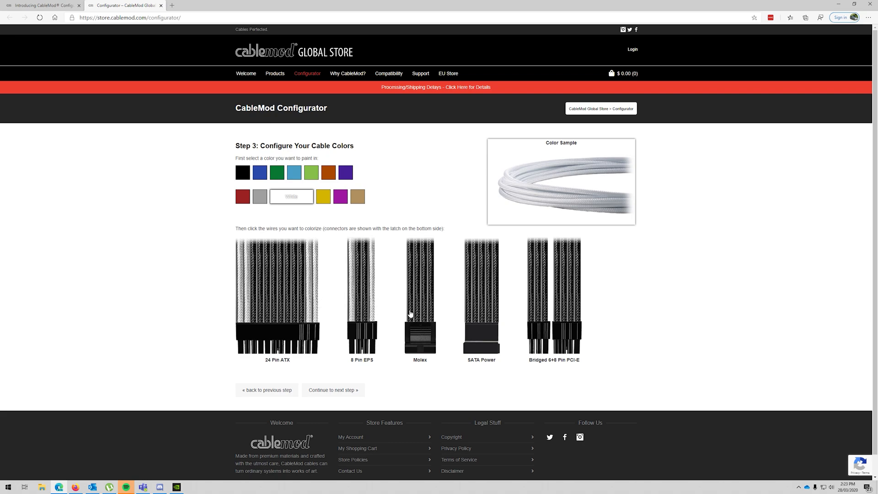
pyautogui.moveTo(489, 318)
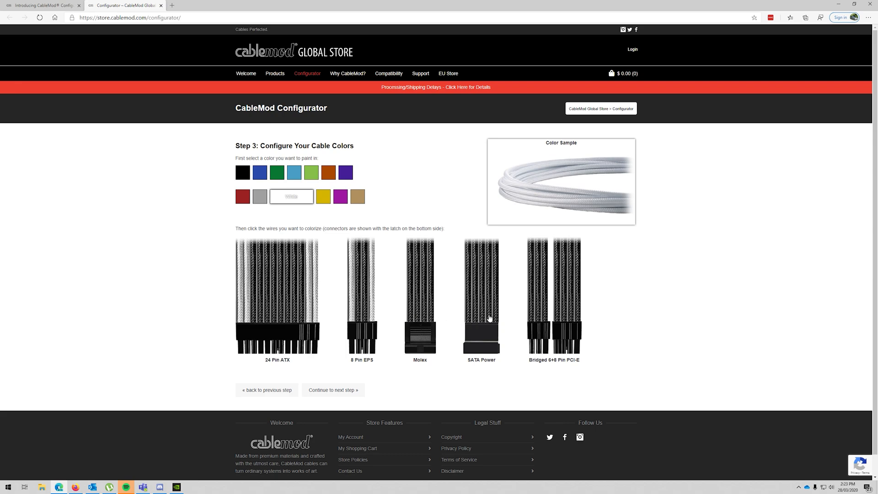
pyautogui.moveTo(531, 311)
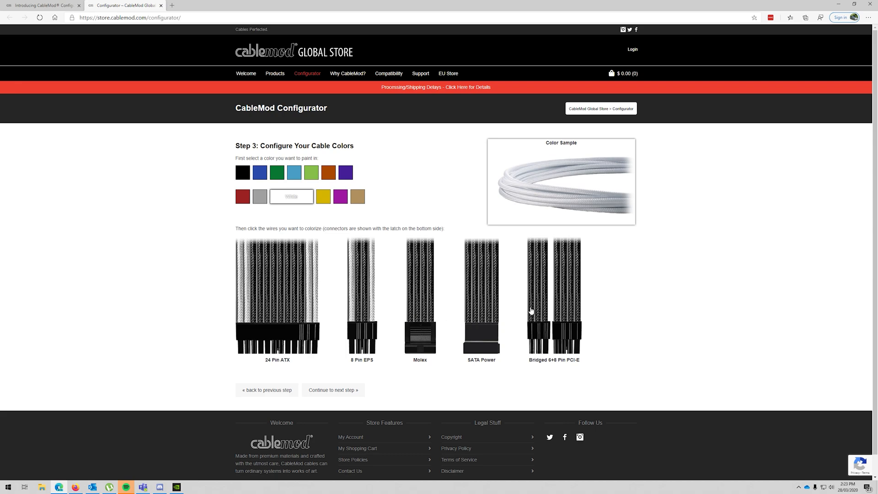
pyautogui.click(574, 291)
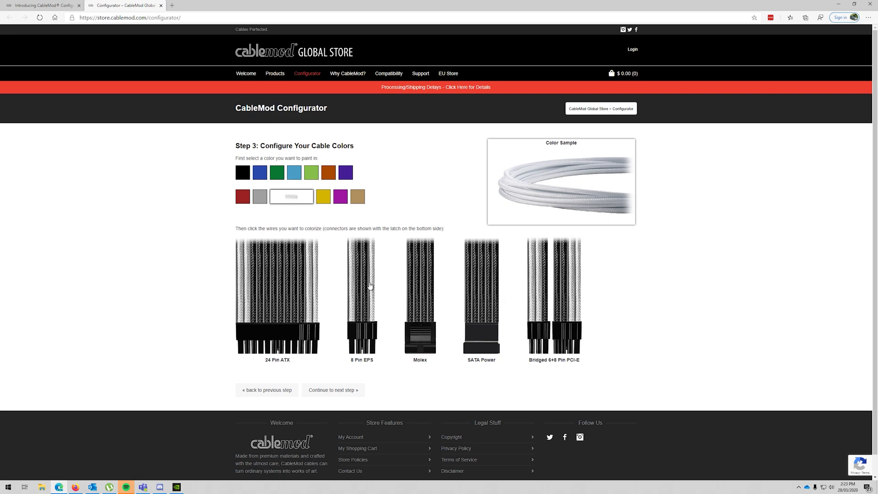
pyautogui.moveTo(456, 297)
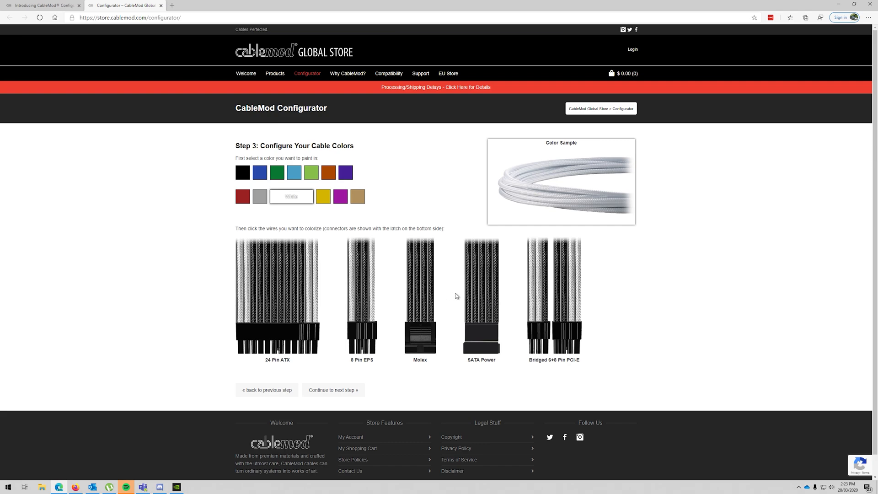
pyautogui.moveTo(459, 304)
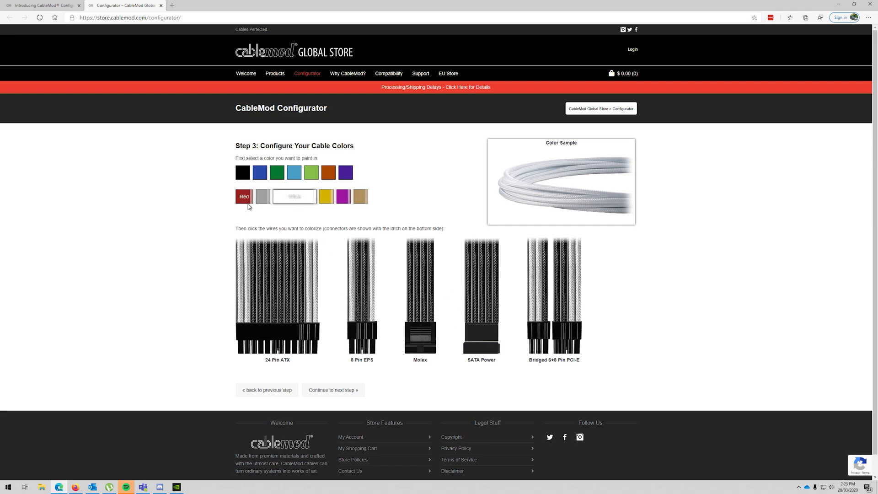
# - Paint the middle wires of the 24 Pin ATX and PCI-E cables red
pyautogui.click(244, 197)
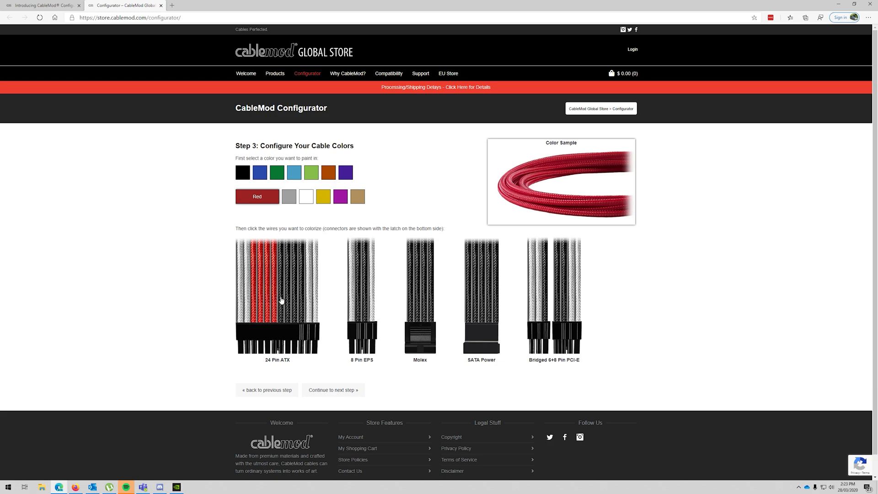
pyautogui.click(294, 297)
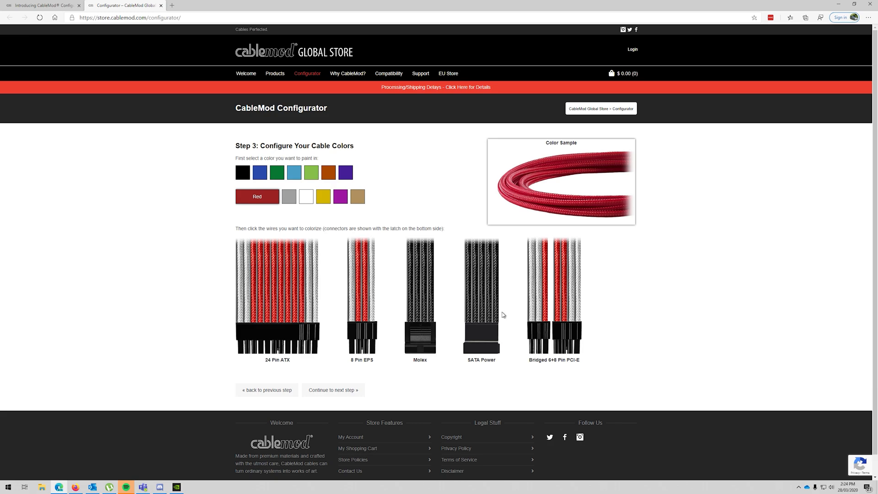
pyautogui.click(570, 302)
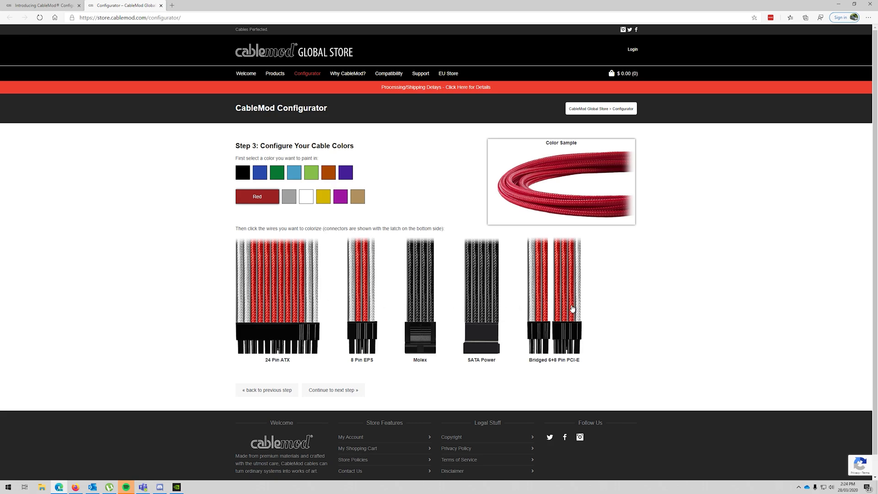
pyautogui.moveTo(333, 390)
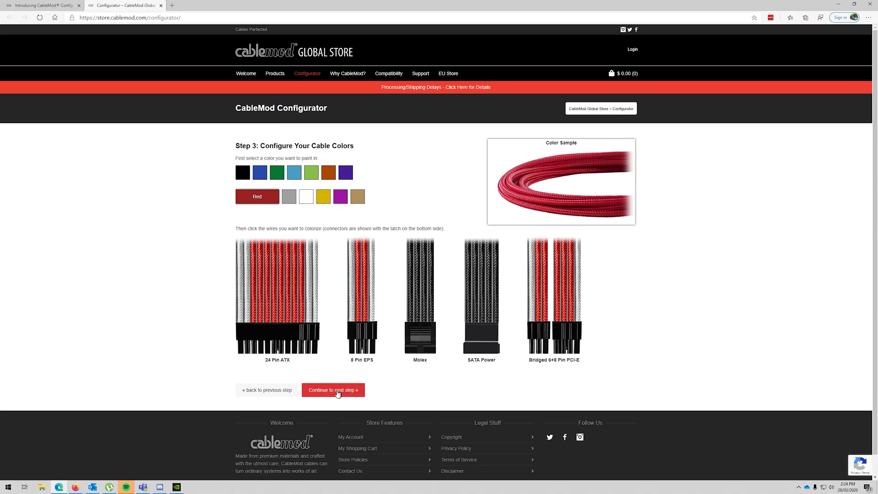
# - Enable red aluminium Pro combs on the PCI-E, 24 Pin ATX and 8 Pin EPS cables, +45.10 USD
pyautogui.click(333, 390)
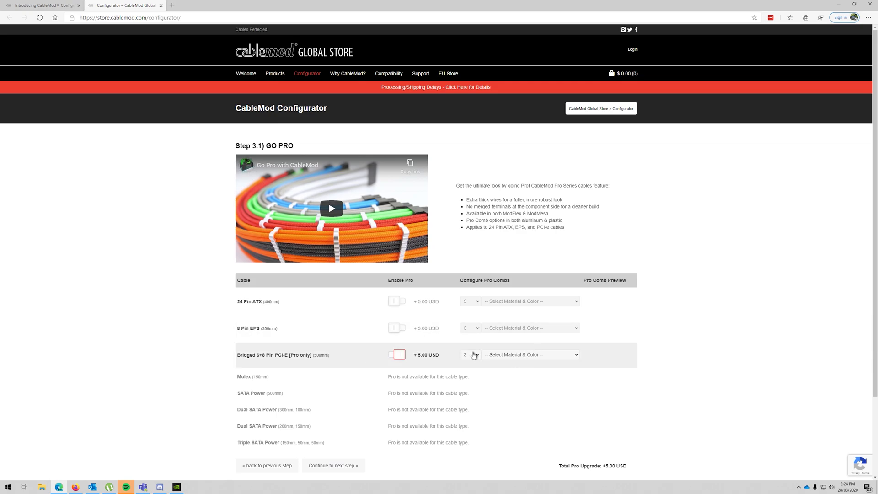
pyautogui.moveTo(498, 362)
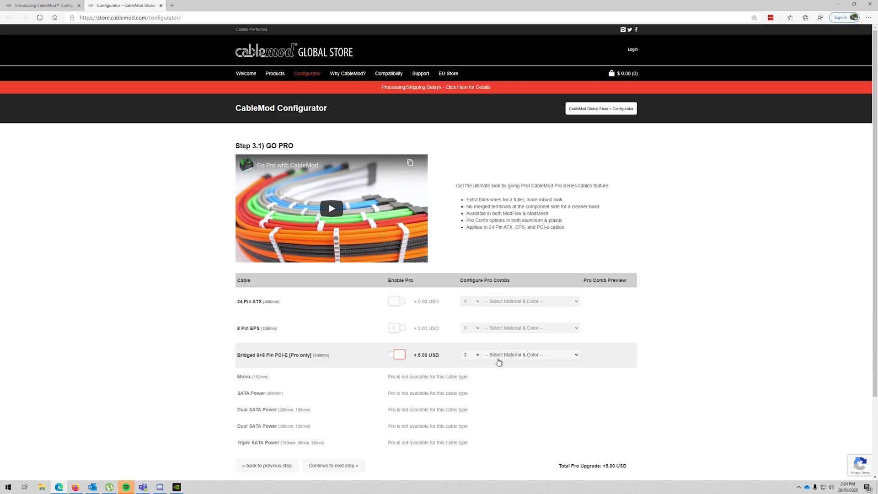
pyautogui.moveTo(297, 364)
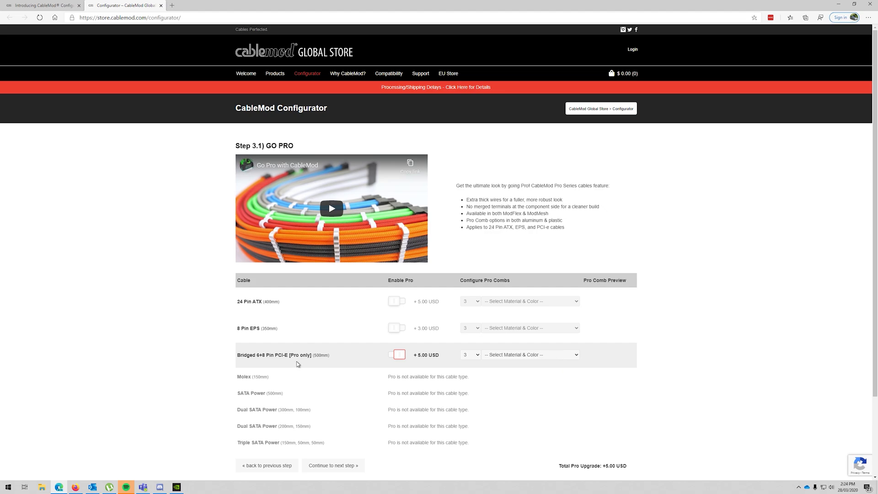
pyautogui.moveTo(580, 361)
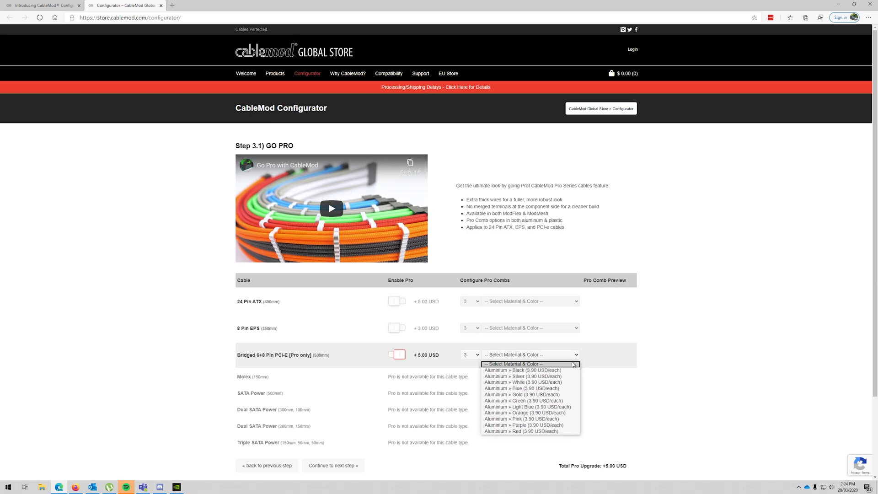
pyautogui.moveTo(526, 413)
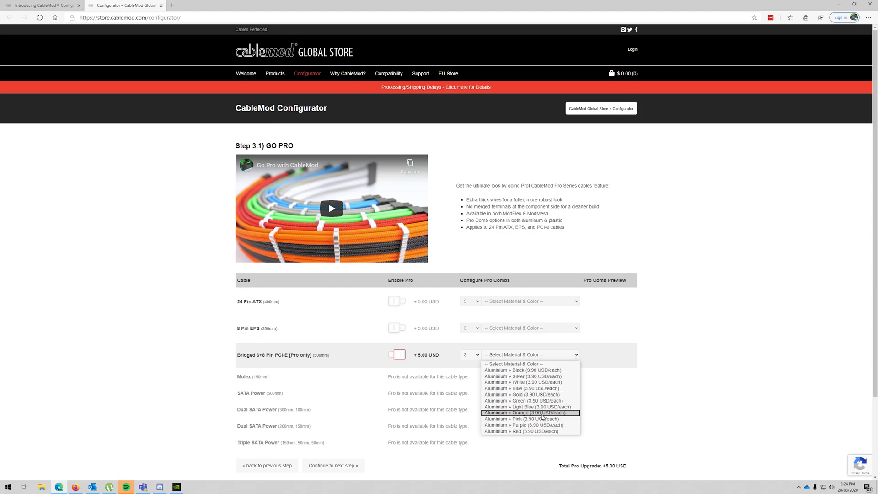
pyautogui.moveTo(535, 370)
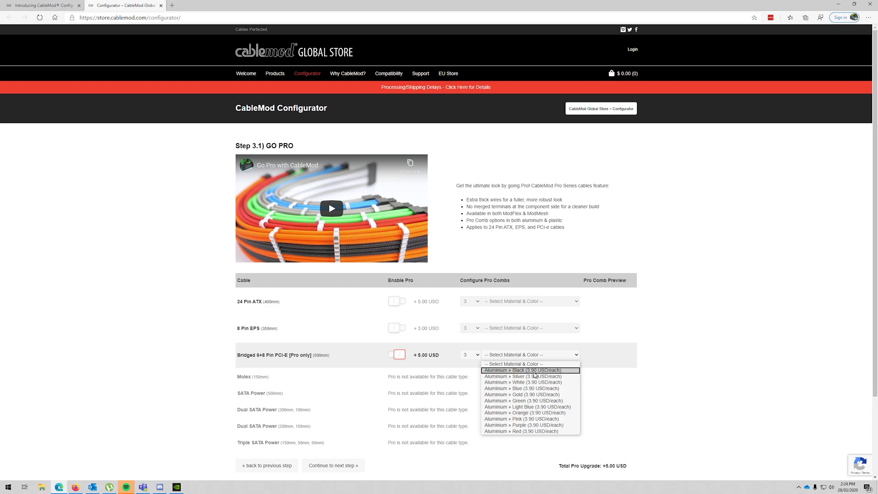
pyautogui.moveTo(529, 376)
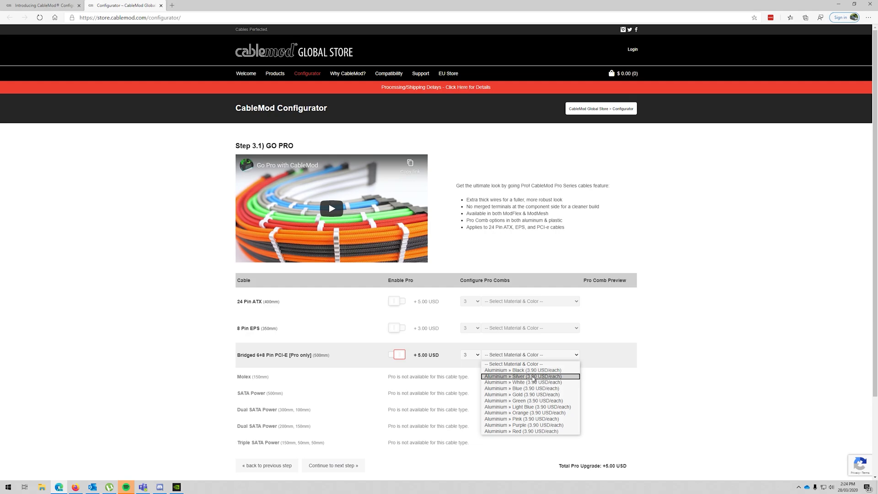
pyautogui.moveTo(517, 431)
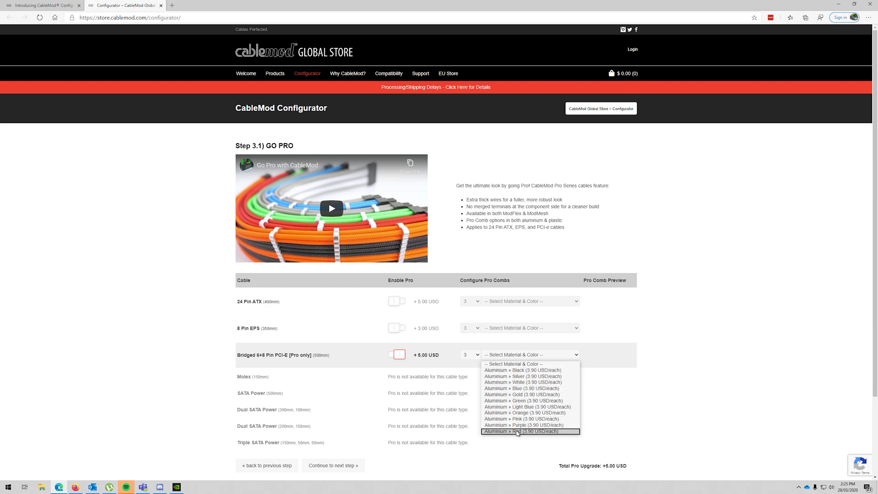
pyautogui.click(529, 431)
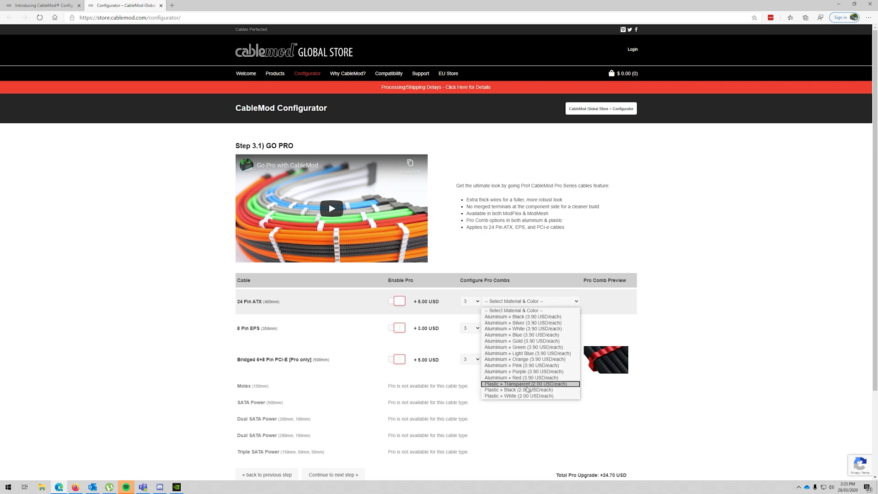
pyautogui.moveTo(523, 372)
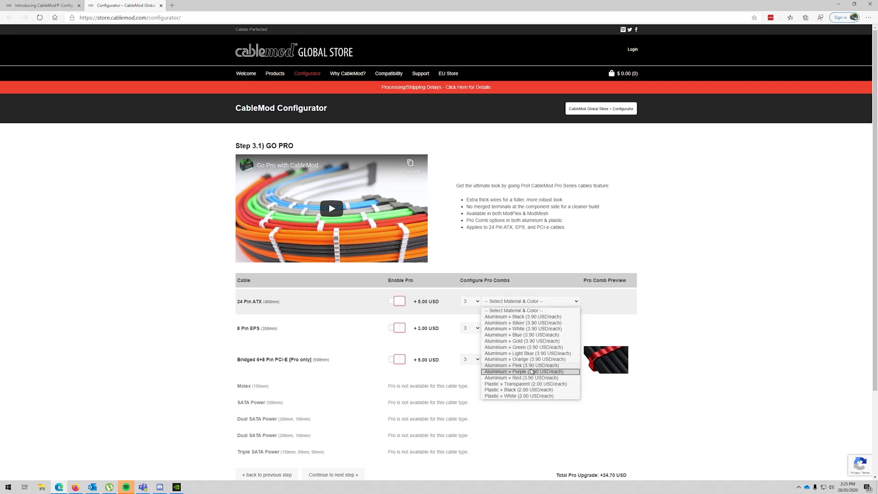
pyautogui.click(520, 378)
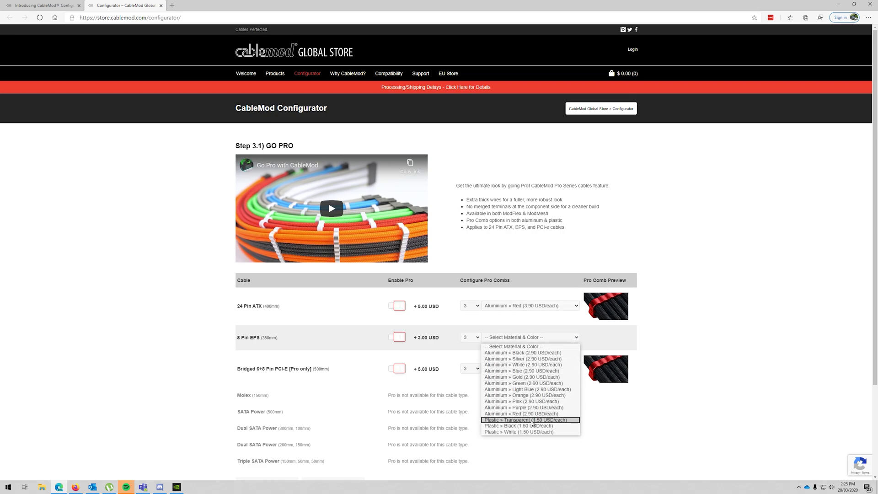
pyautogui.click(522, 413)
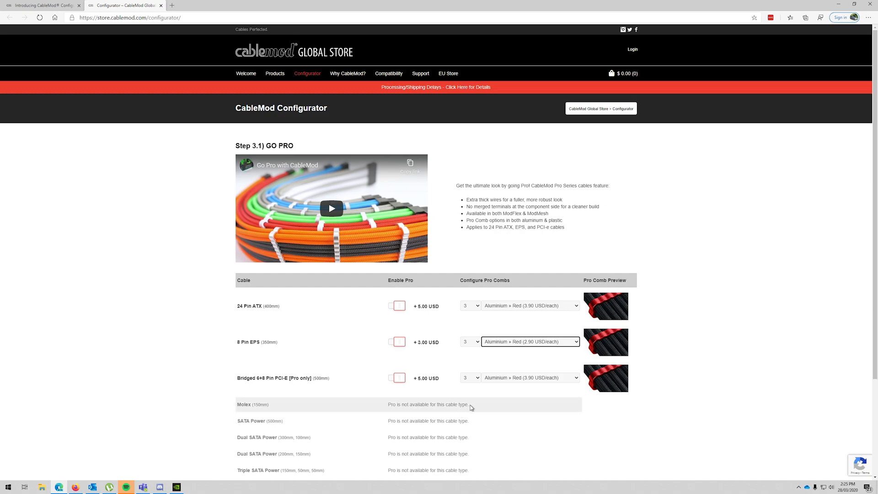
pyautogui.scroll(-3)
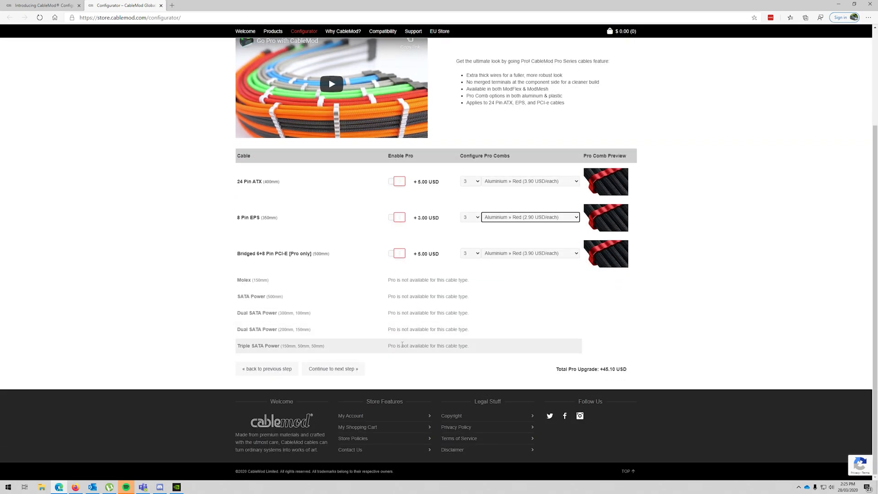
pyautogui.moveTo(425, 307)
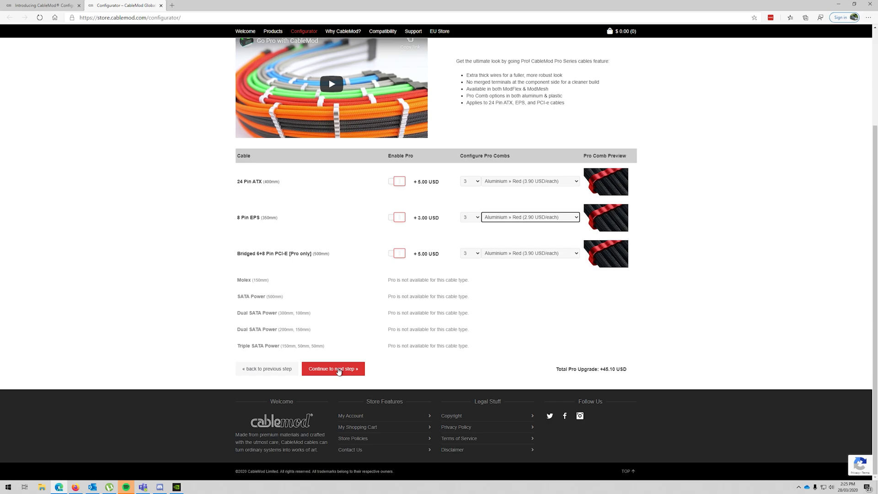
pyautogui.click(332, 369)
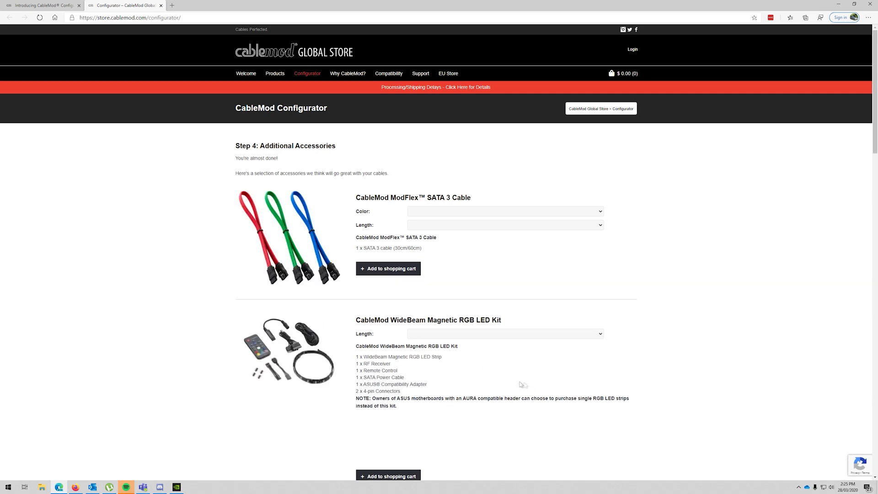
pyautogui.scroll(-3)
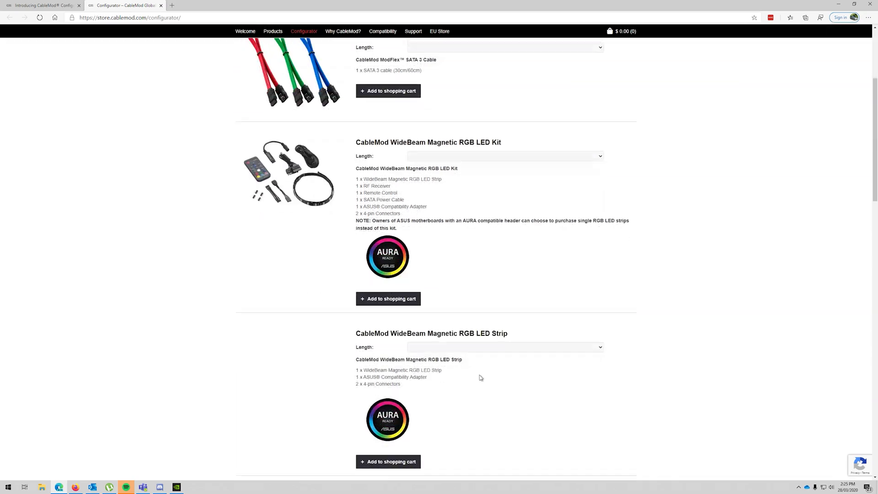
pyautogui.scroll(-3)
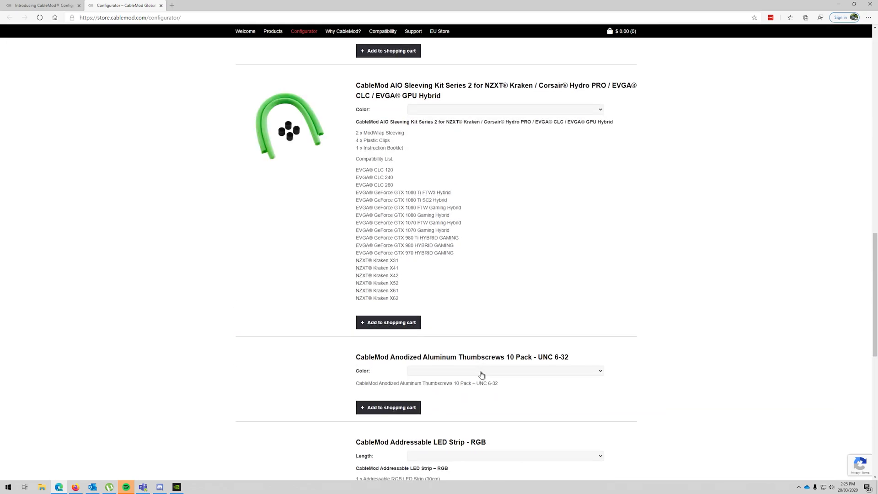
pyautogui.moveTo(333, 155)
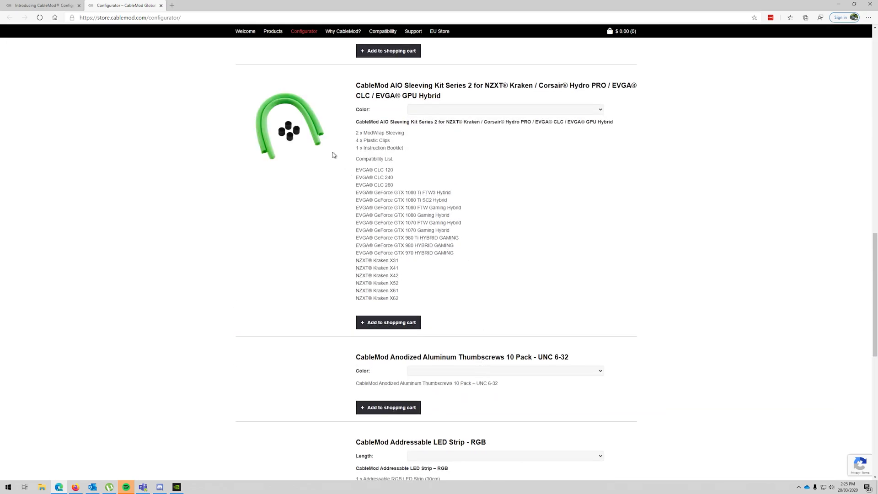
pyautogui.scroll(-3)
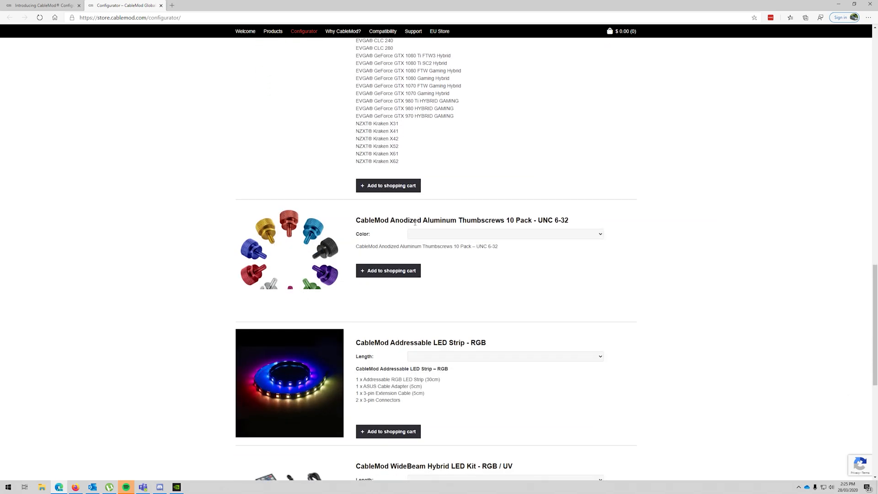
pyautogui.scroll(-3)
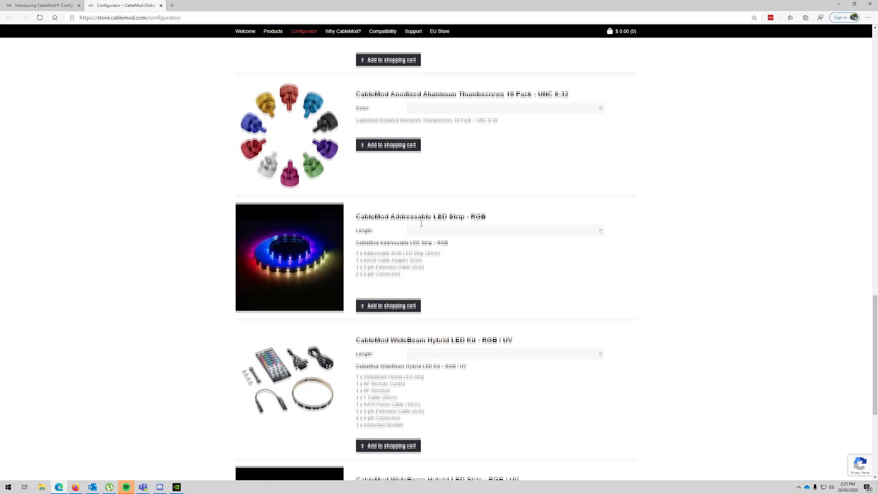
pyautogui.scroll(-3)
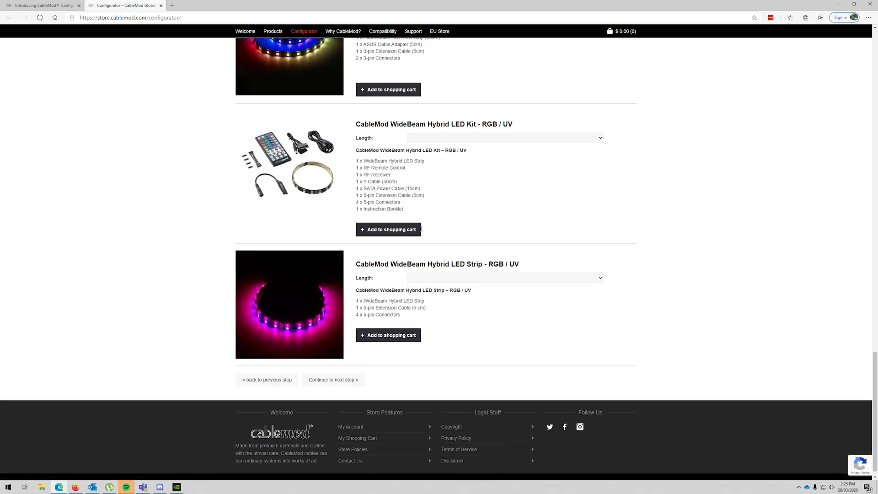
pyautogui.scroll(-3)
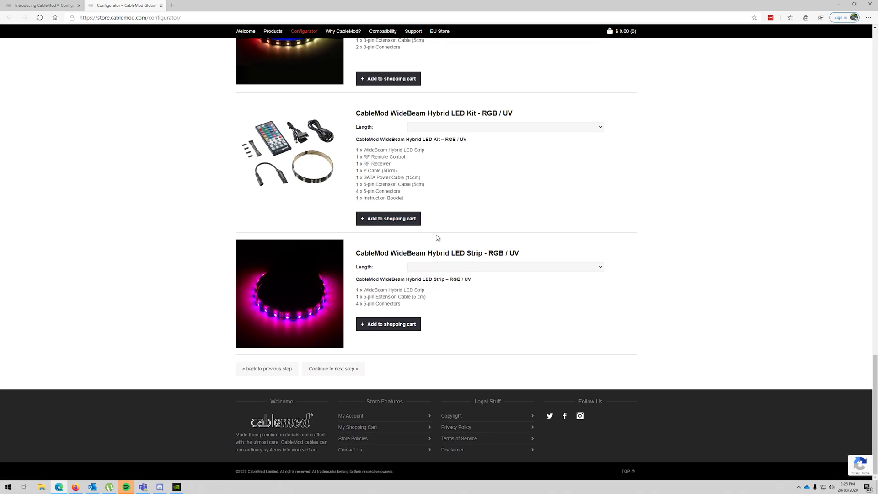
pyautogui.moveTo(434, 224)
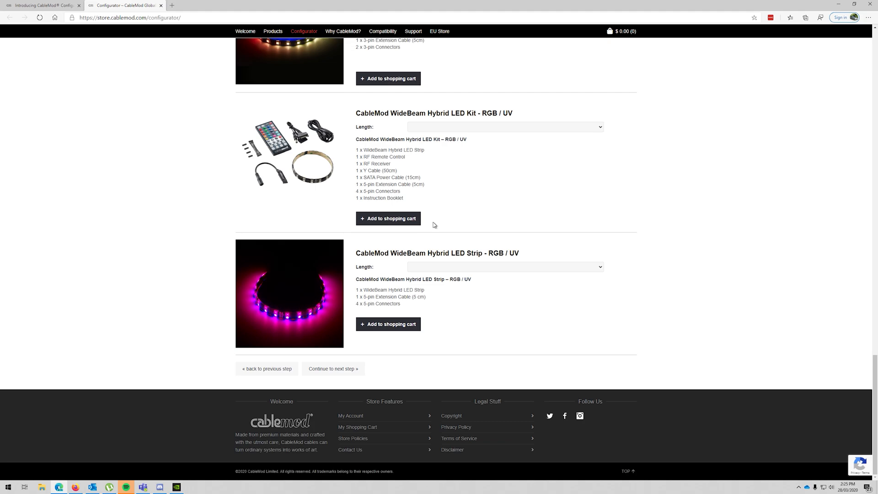
# - Pass through CableMod Basics and add the 238.20 USD cable kit to the cart
pyautogui.click(333, 368)
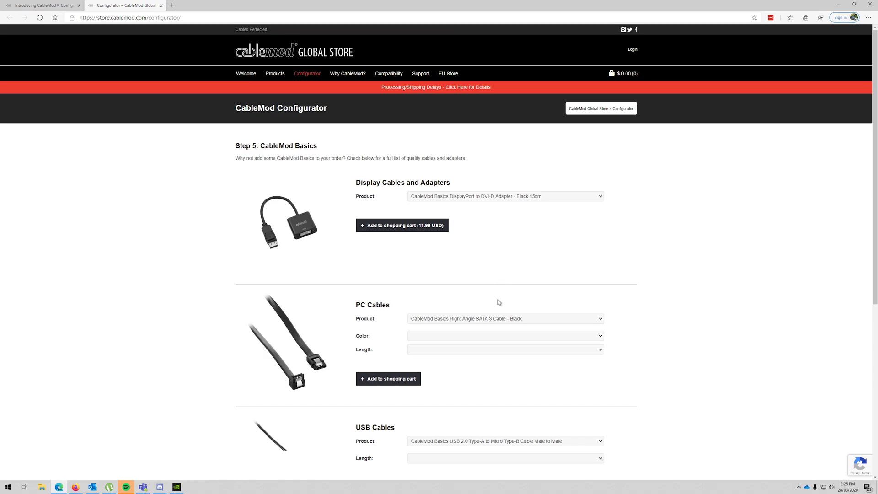
pyautogui.scroll(-3)
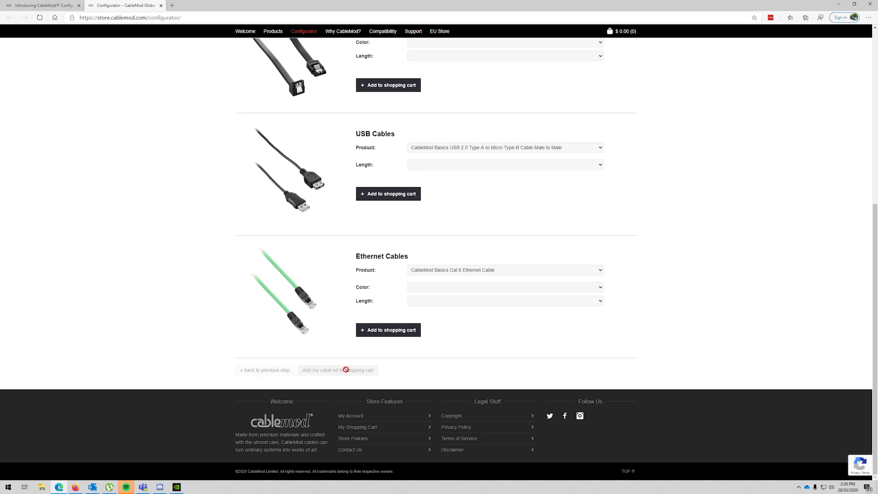
pyautogui.click(337, 370)
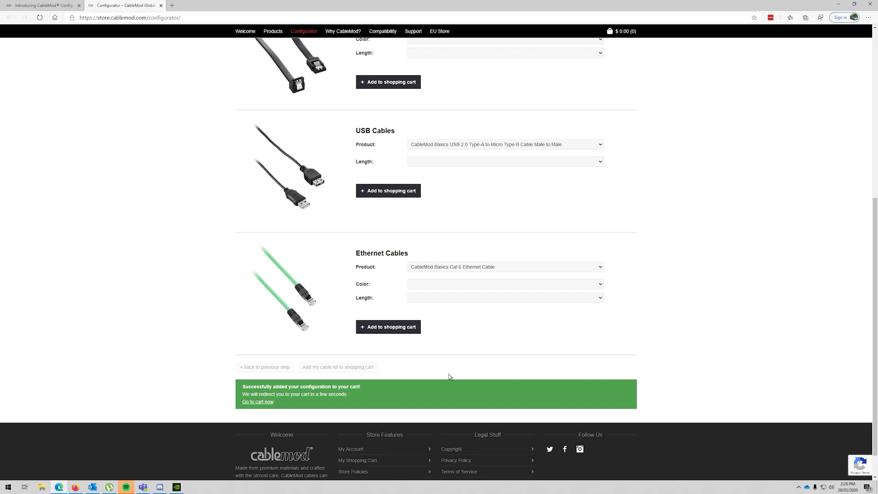
pyautogui.click(257, 402)
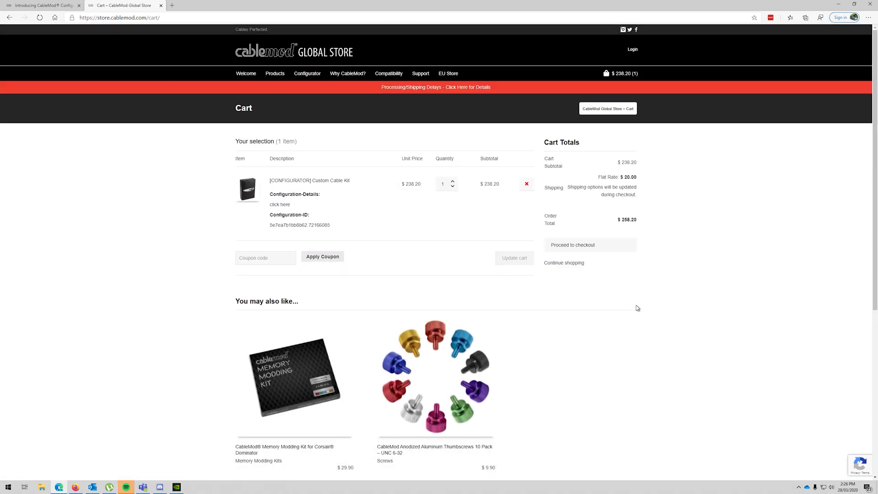
pyautogui.moveTo(676, 236)
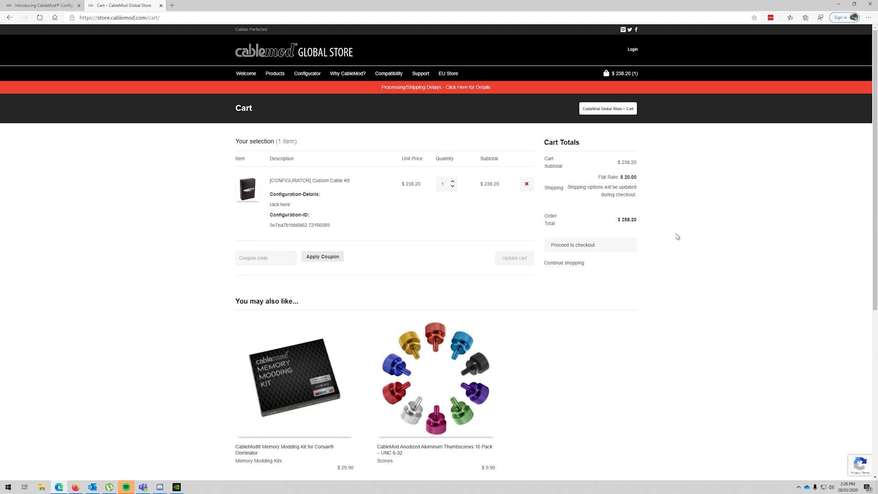
pyautogui.moveTo(631, 230)
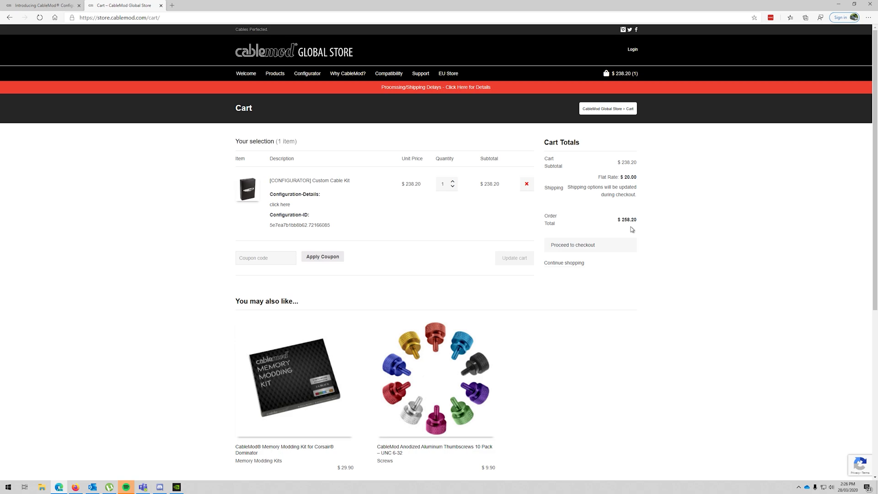
pyautogui.moveTo(380, 204)
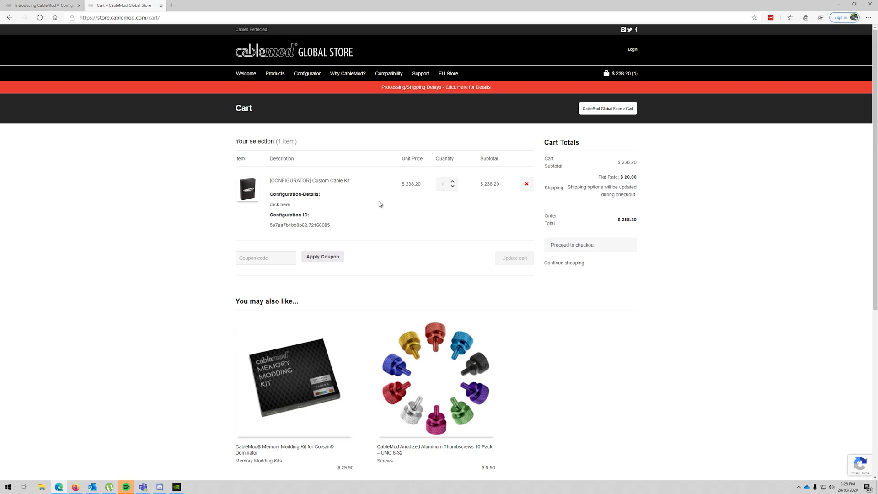
pyautogui.moveTo(595, 219)
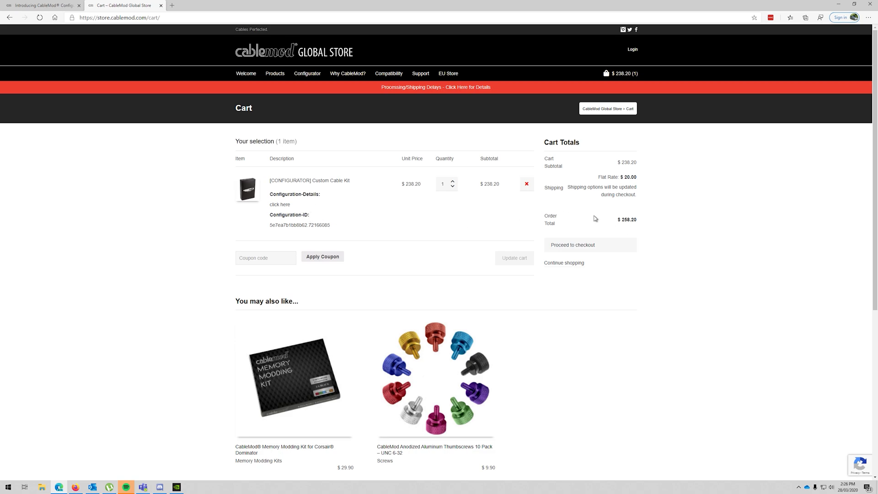
pyautogui.moveTo(331, 300)
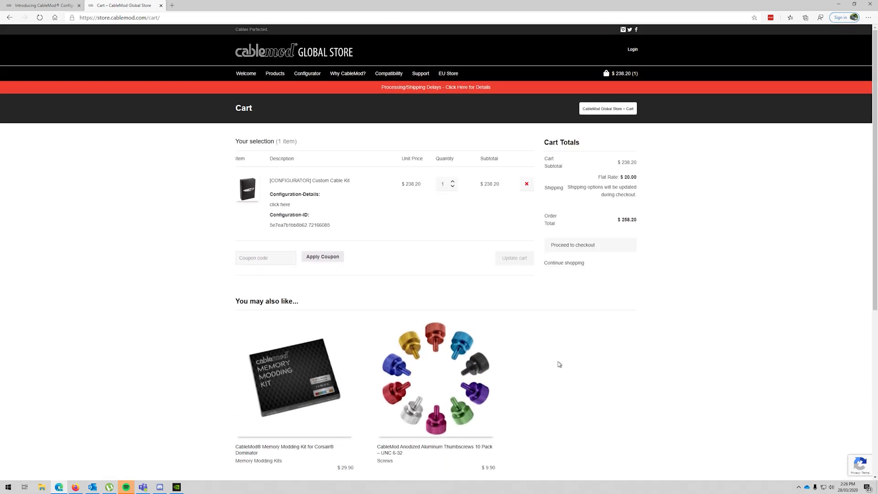
pyautogui.moveTo(374, 292)
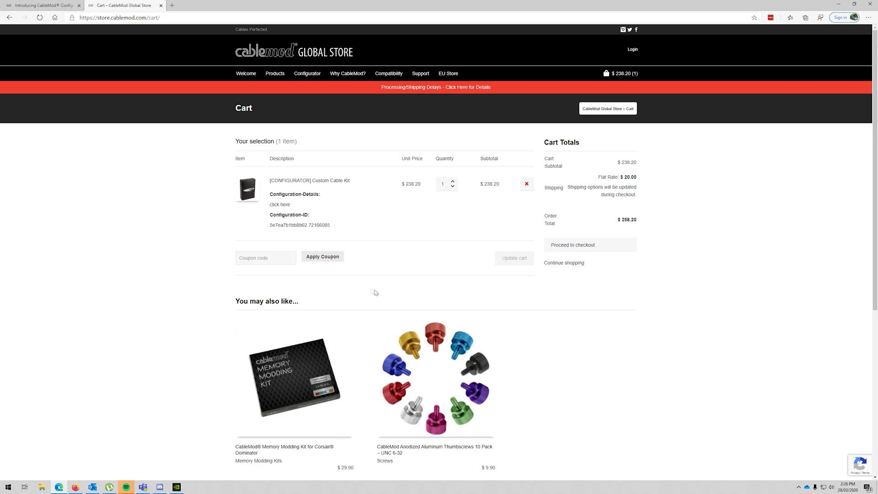
pyautogui.moveTo(293, 296)
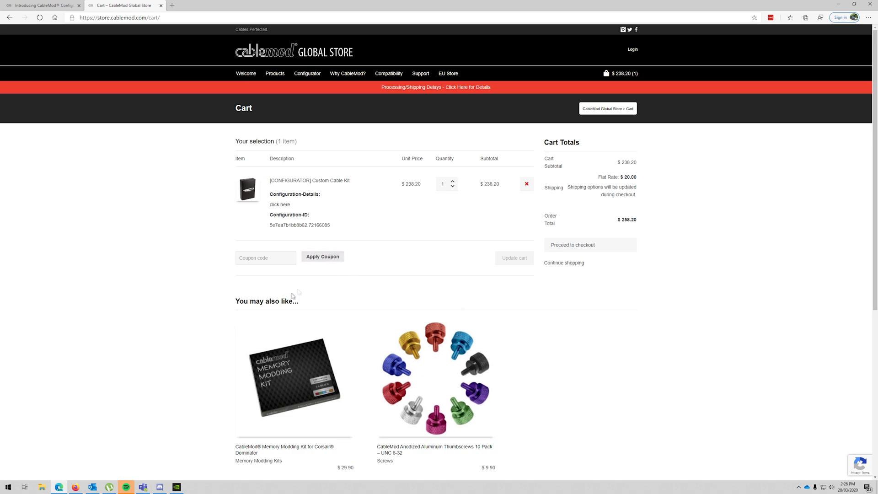
pyautogui.moveTo(448, 252)
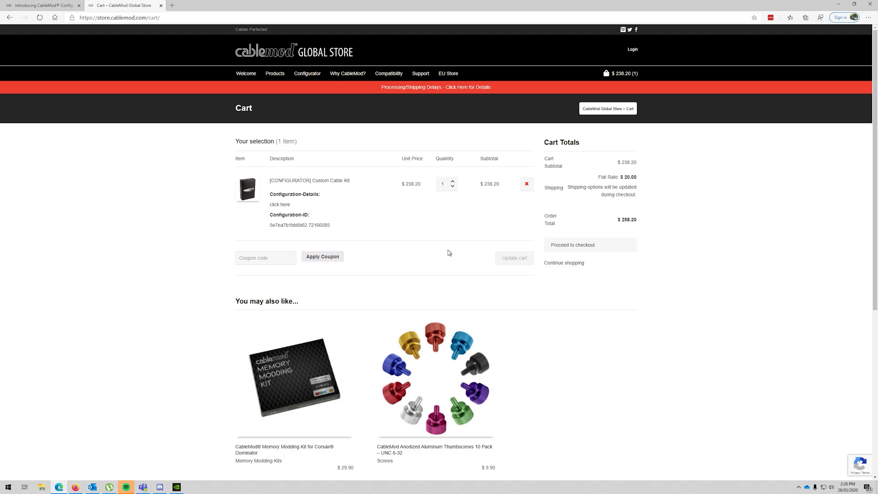
pyautogui.moveTo(450, 102)
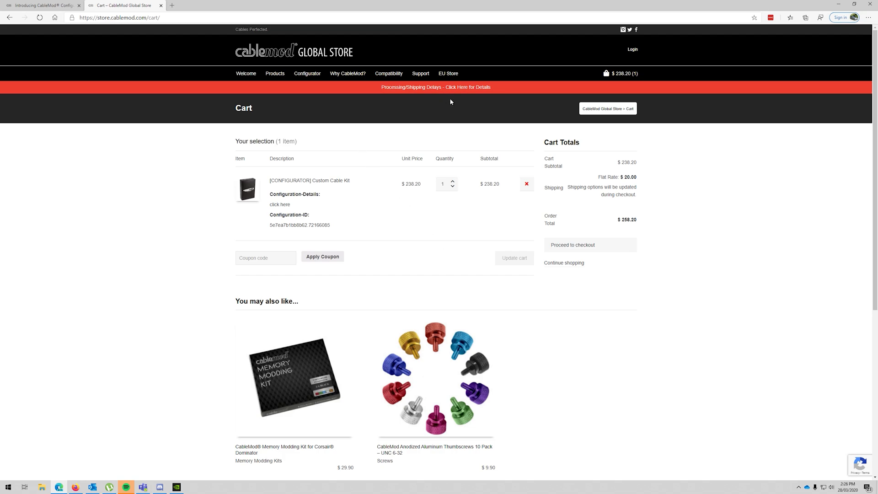
pyautogui.moveTo(571, 262)
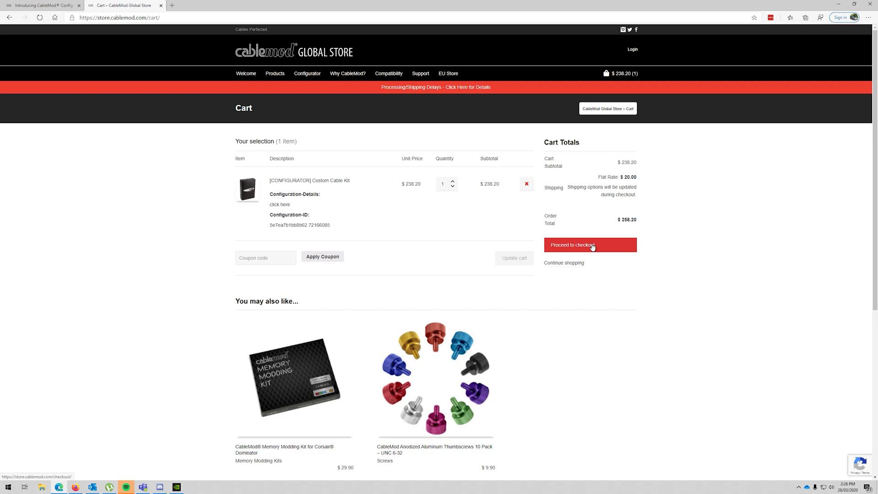
# - Proceed to checkout and place the 258.20 USD order via PayPal Express Checkout
pyautogui.click(590, 245)
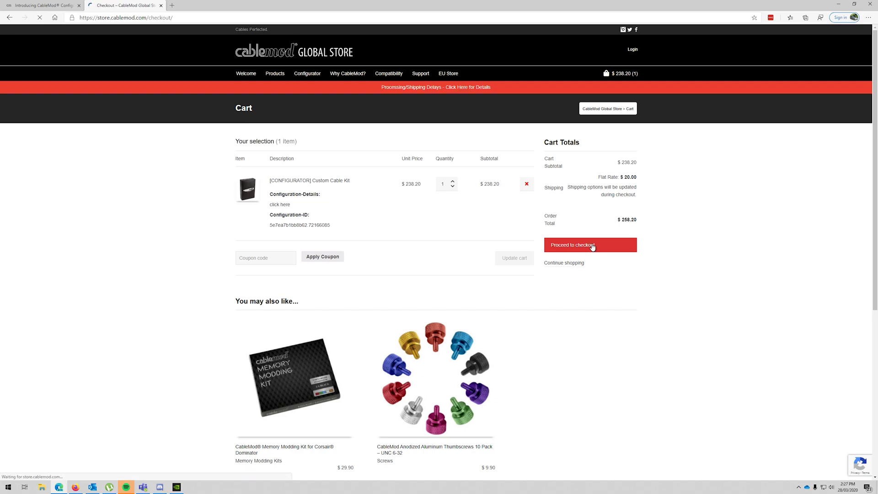
pyautogui.click(589, 245)
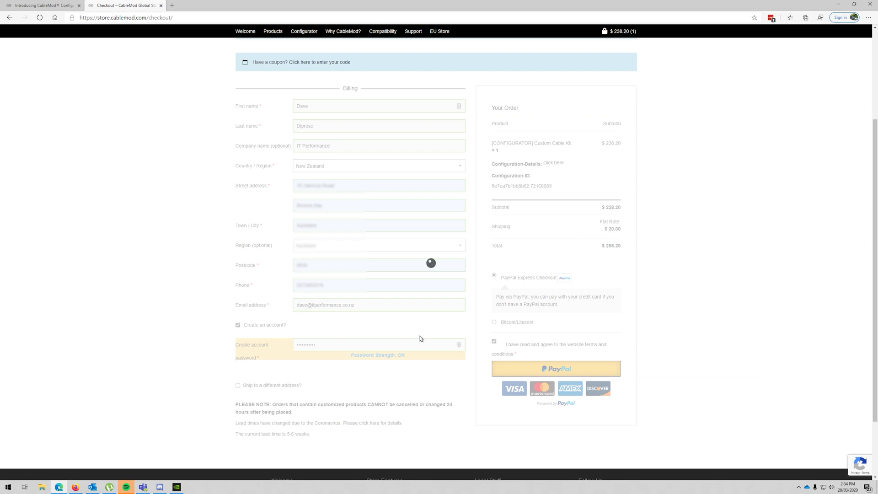
pyautogui.click(556, 368)
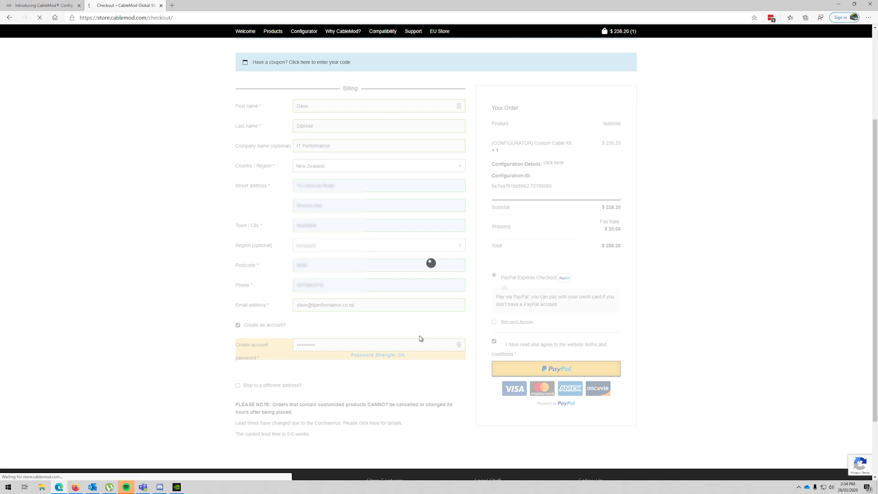
pyautogui.click(556, 368)
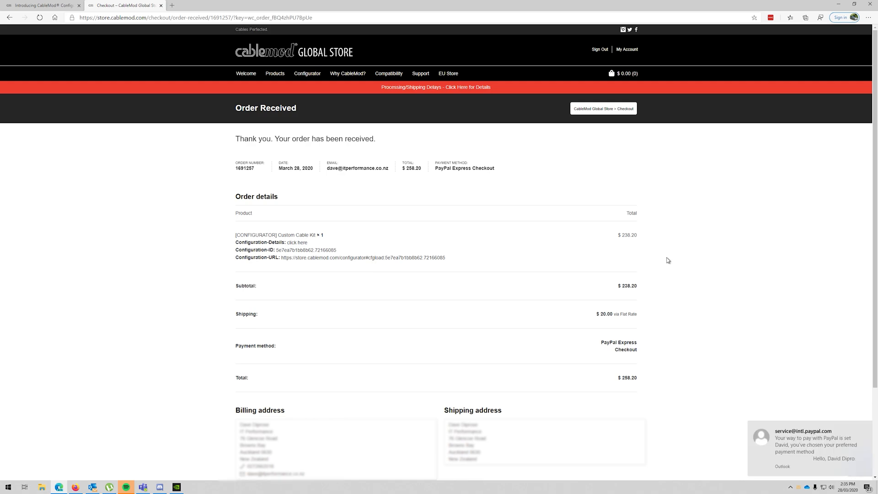
pyautogui.moveTo(665, 249)
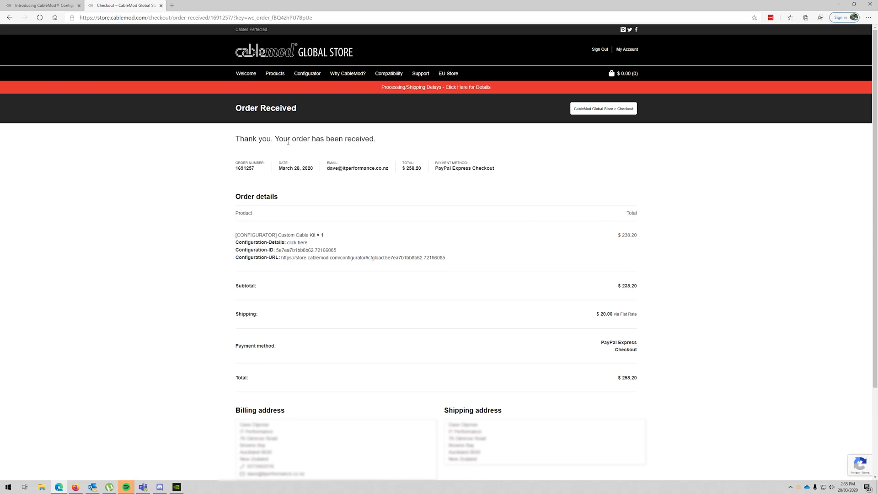
pyautogui.moveTo(508, 90)
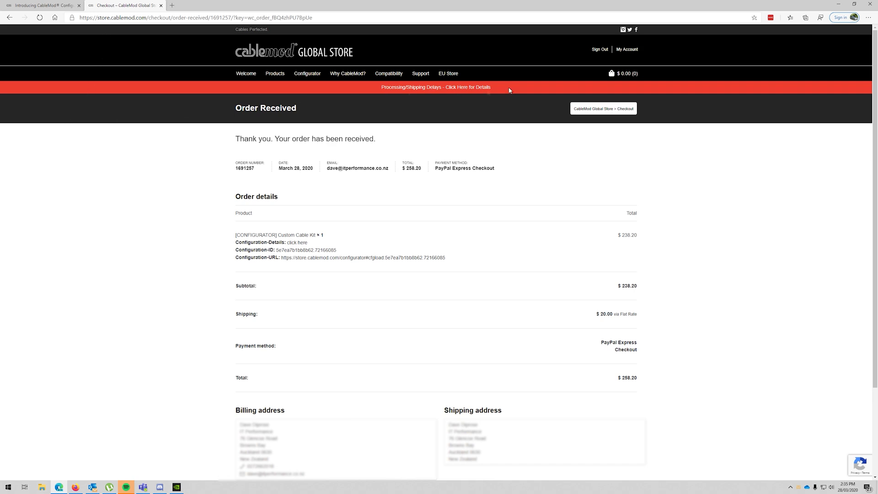